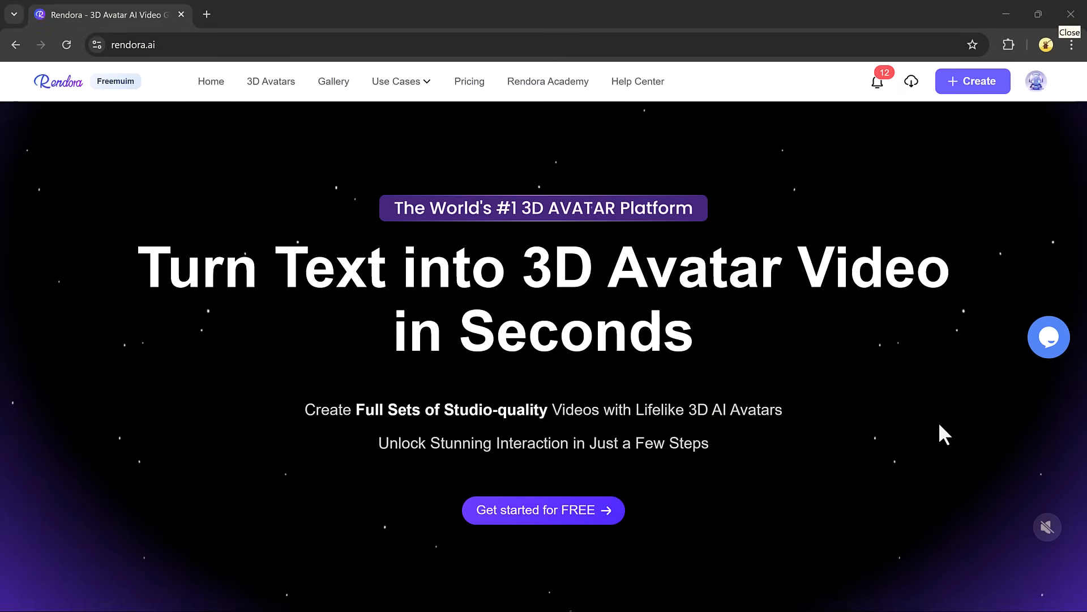
Scroll through the Rendora landing page and use 'Get started for FREE' to enter the platform home.
scroll(down, 3)
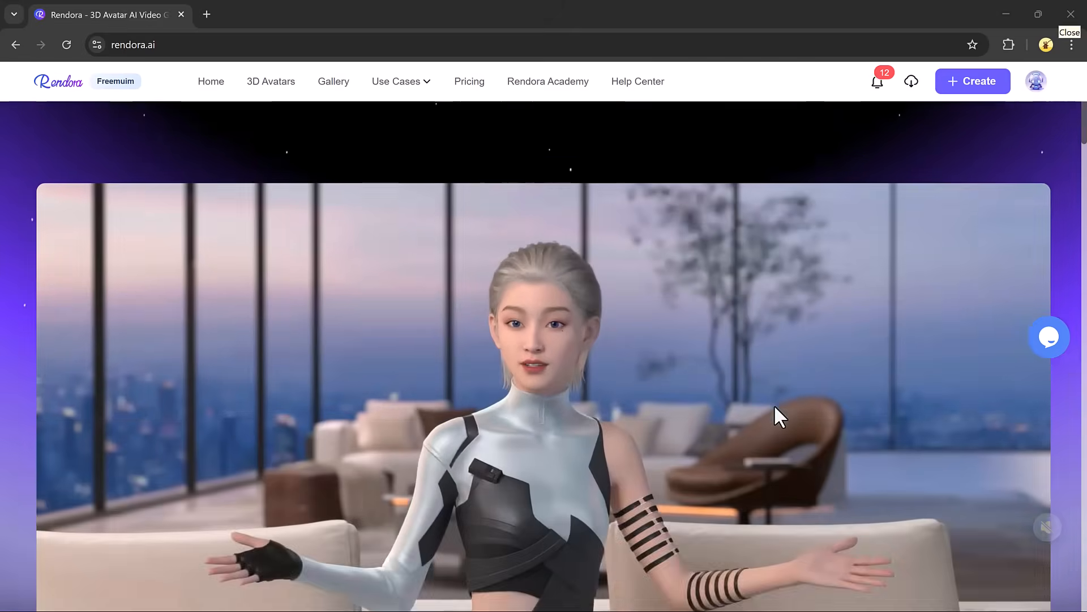
scroll(down, 3)
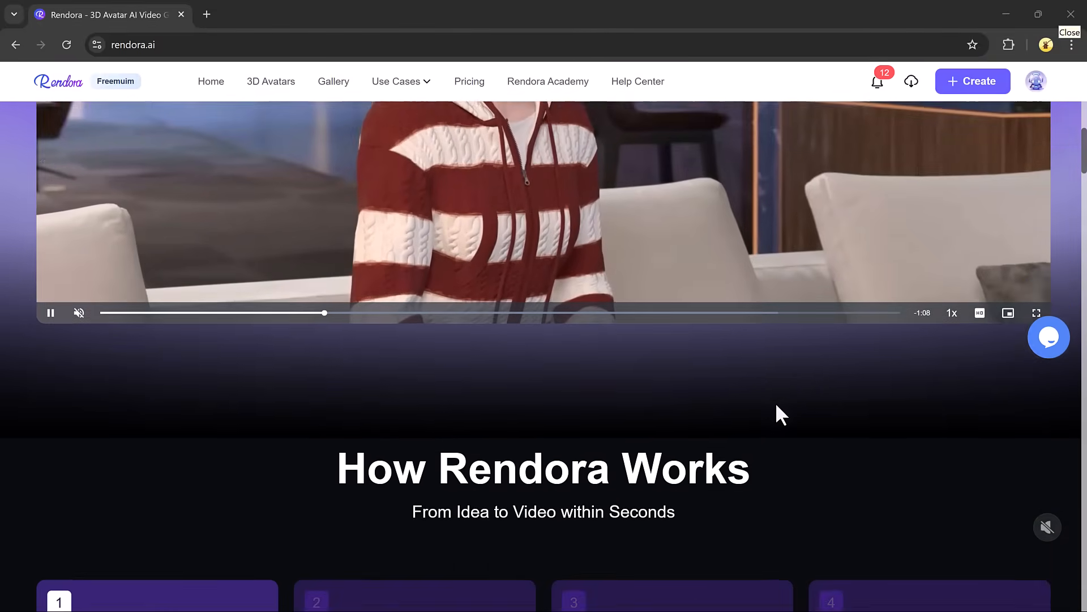
scroll(down, 3)
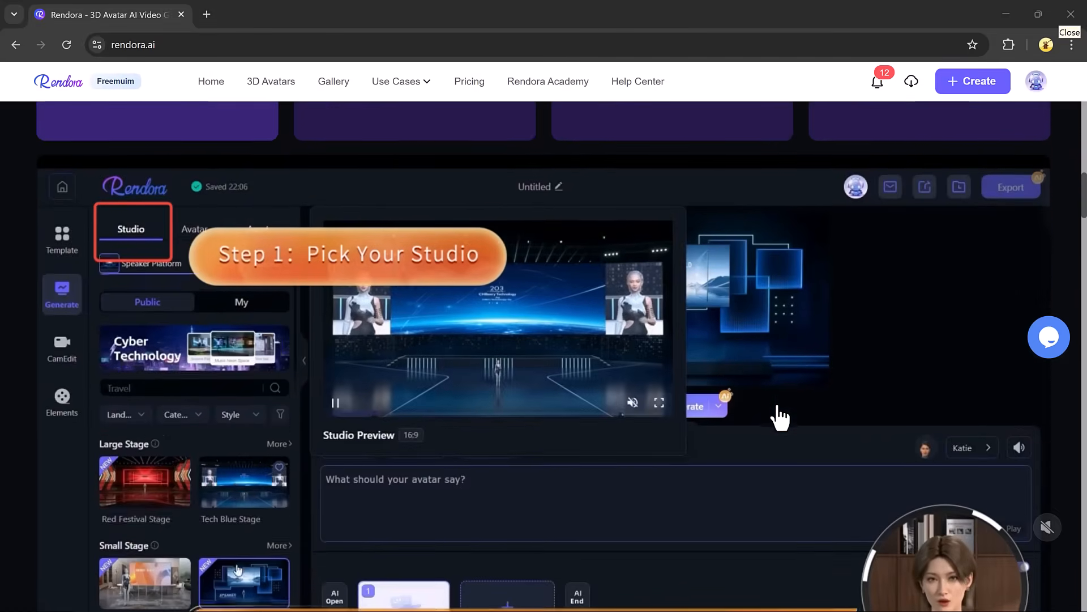
scroll(down, 3)
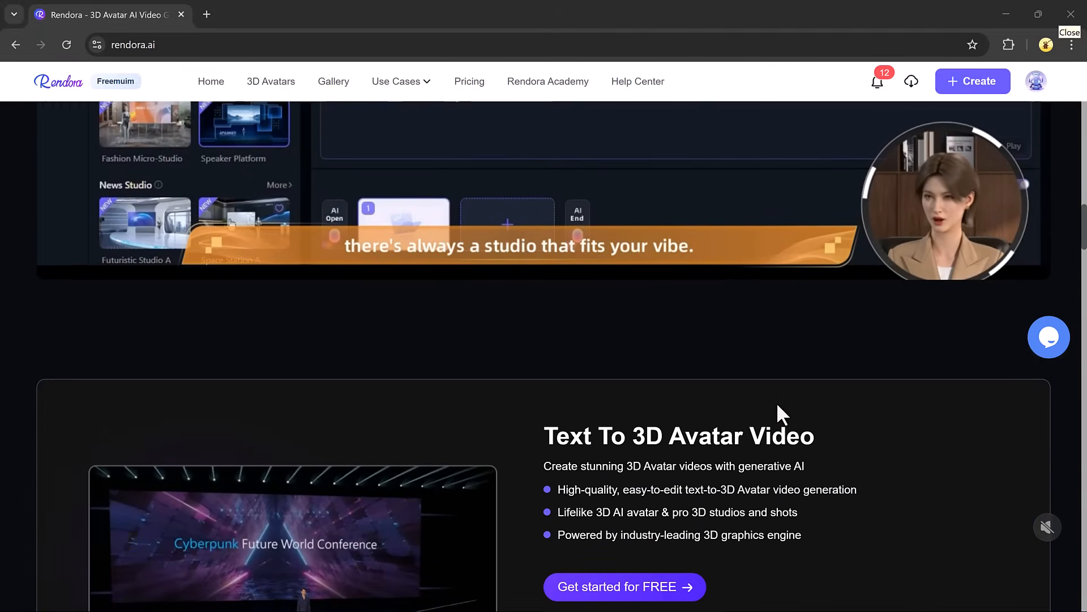
scroll(down, 3)
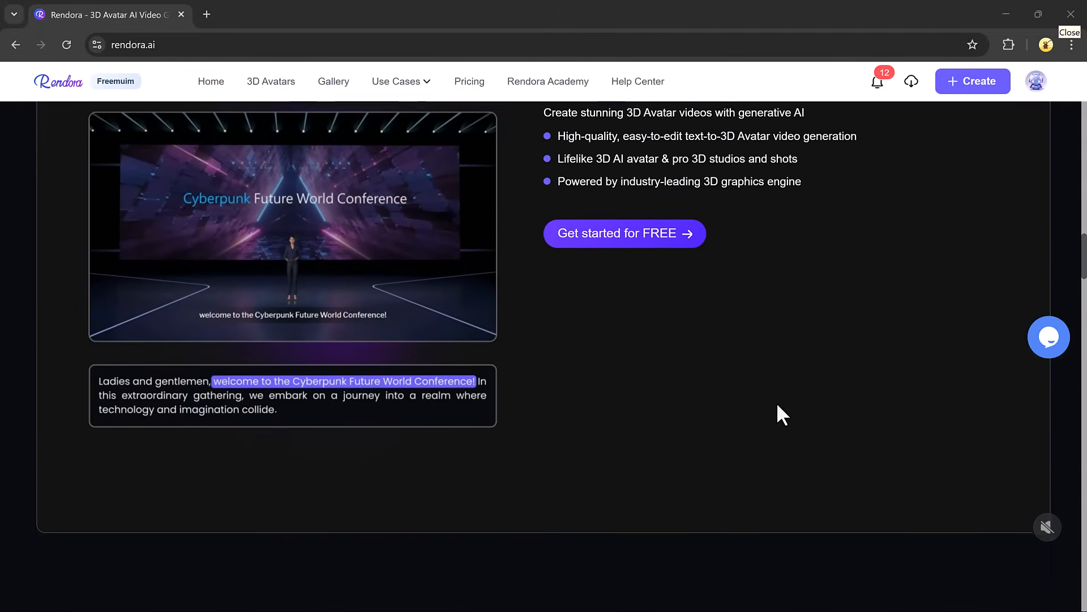
scroll(down, 3)
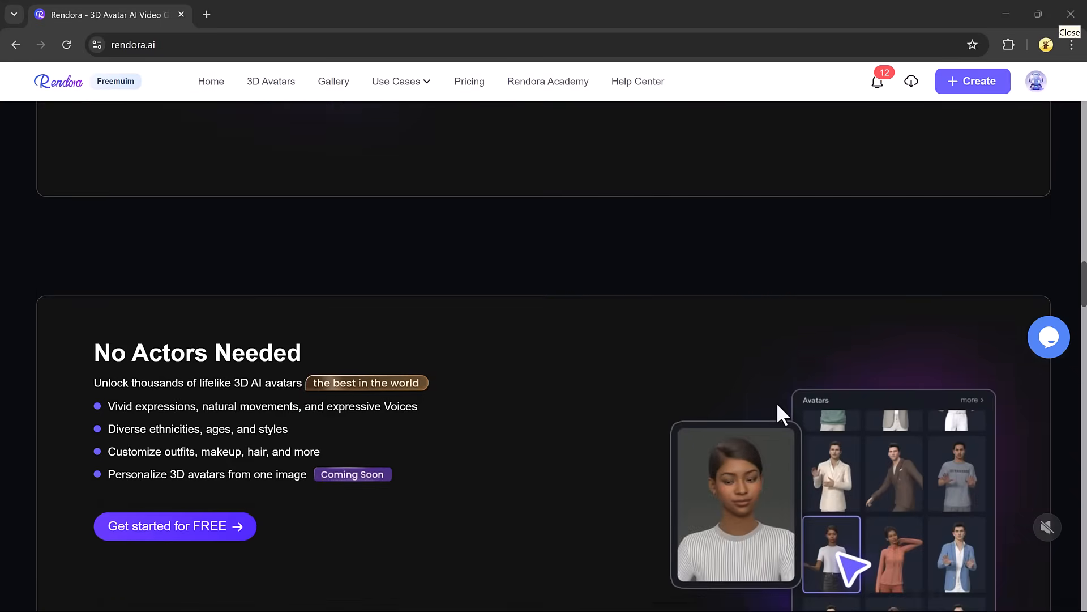
scroll(down, 3)
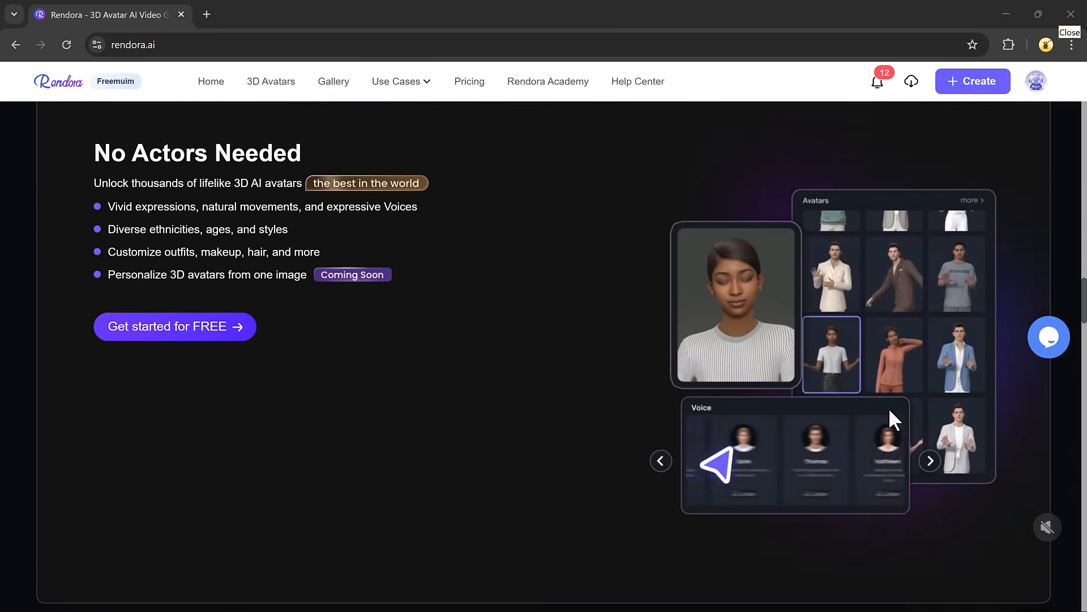
scroll(down, 3)
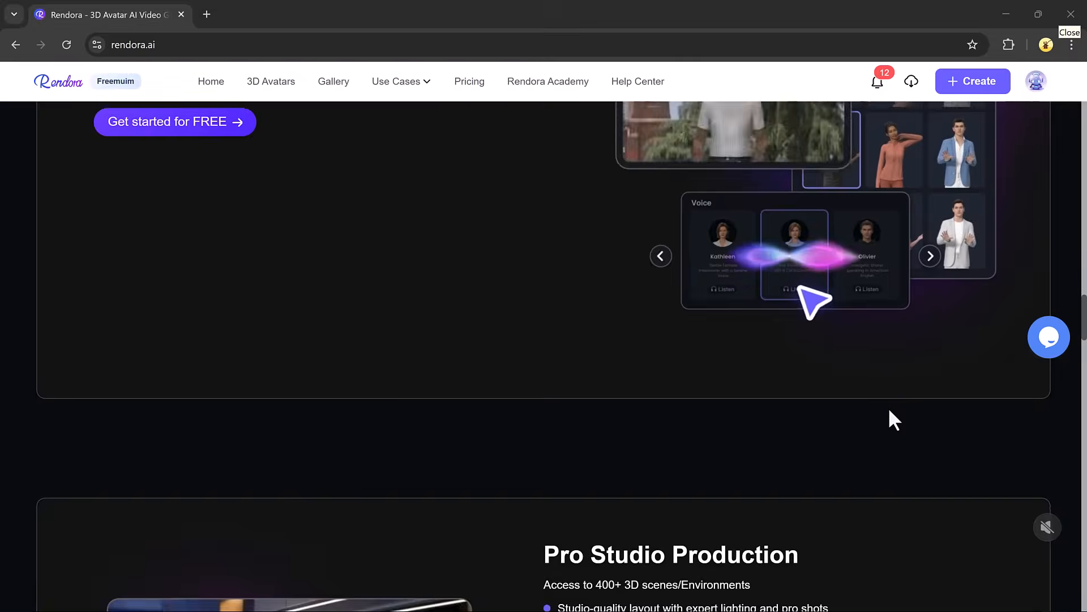
scroll(down, 3)
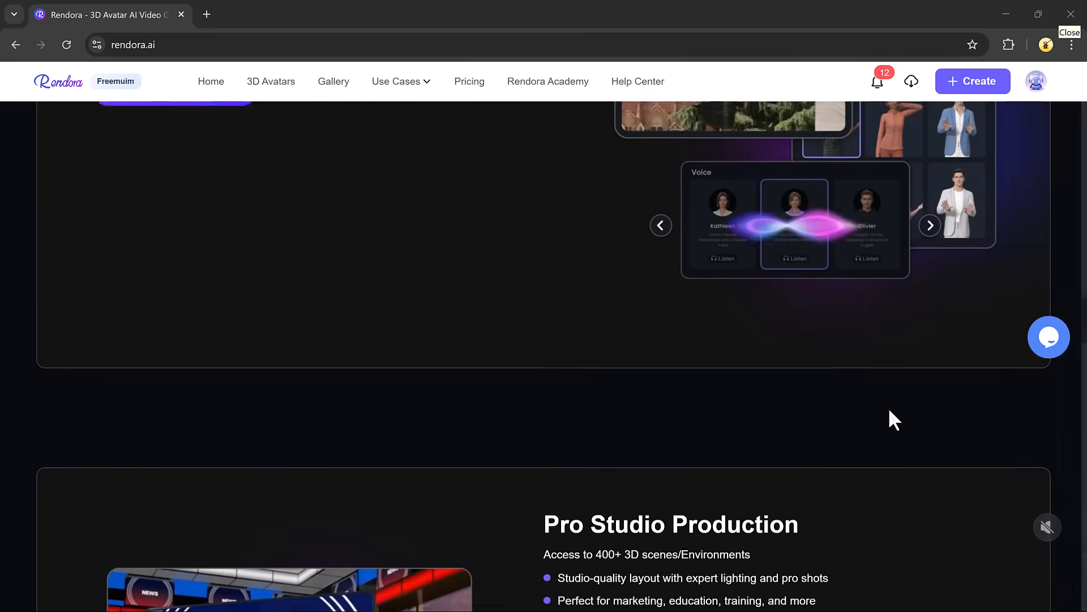
scroll(down, 3)
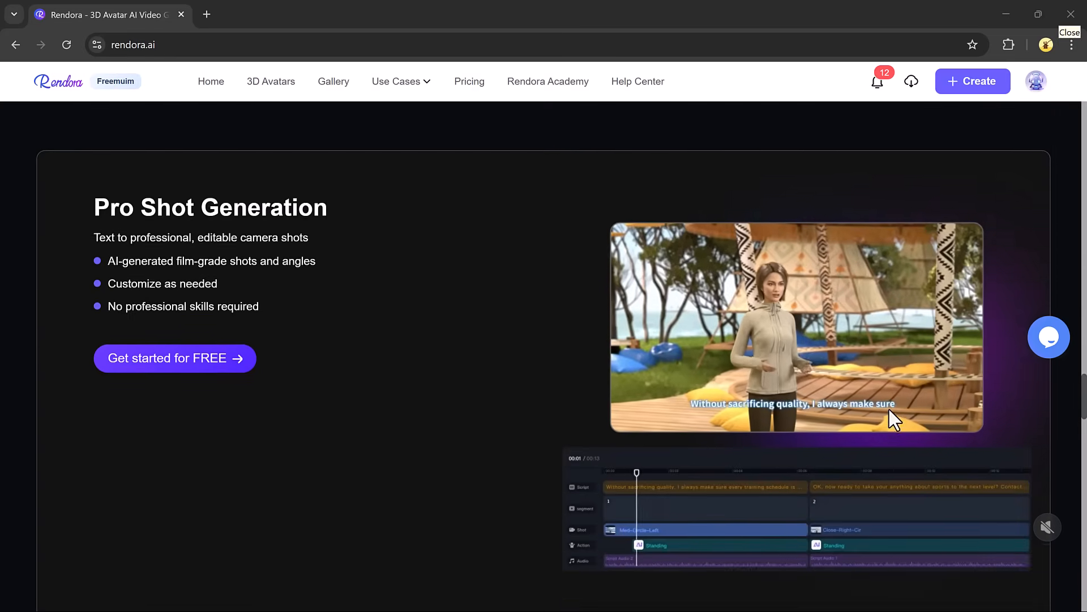
scroll(down, 3)
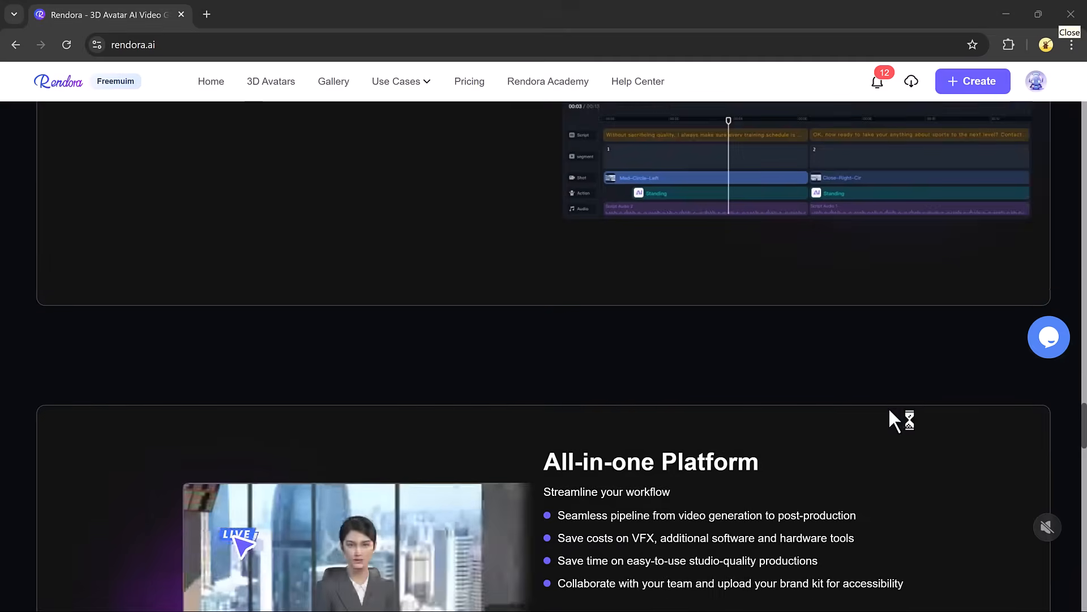
scroll(down, 3)
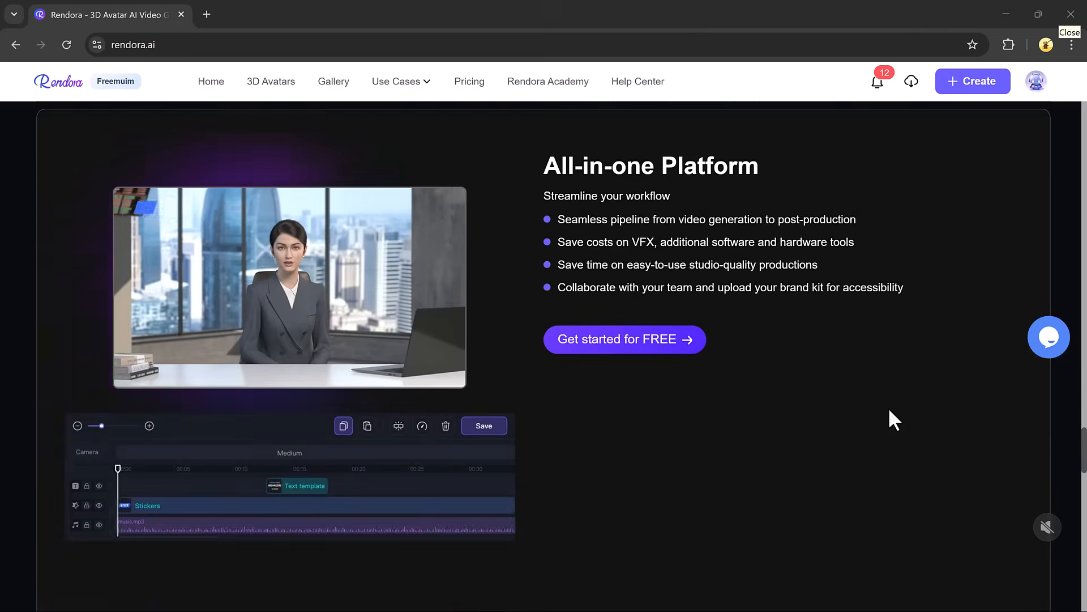
scroll(down, 3)
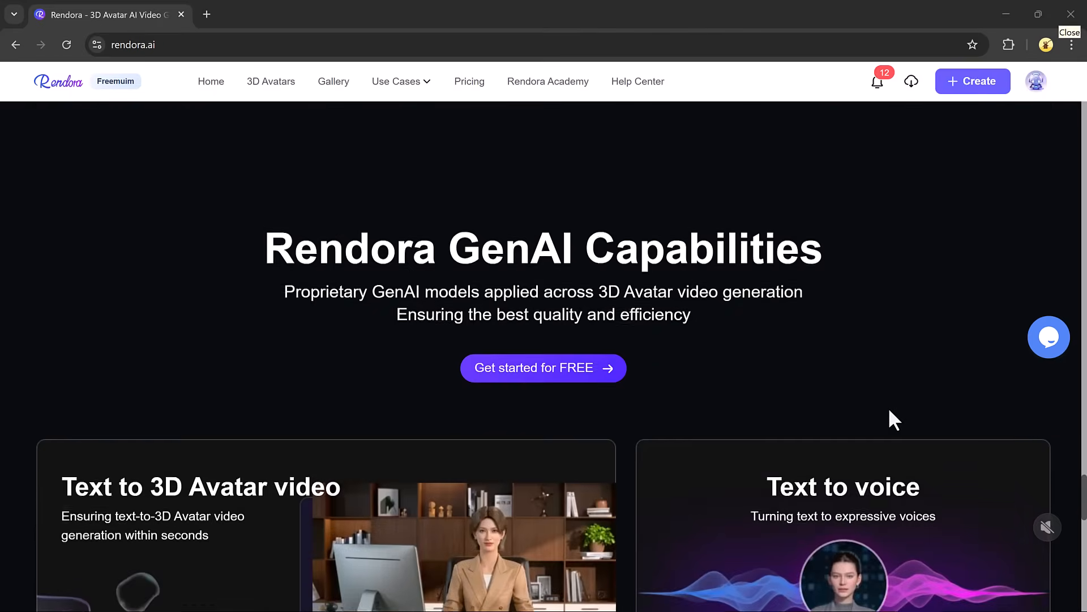
scroll(down, 3)
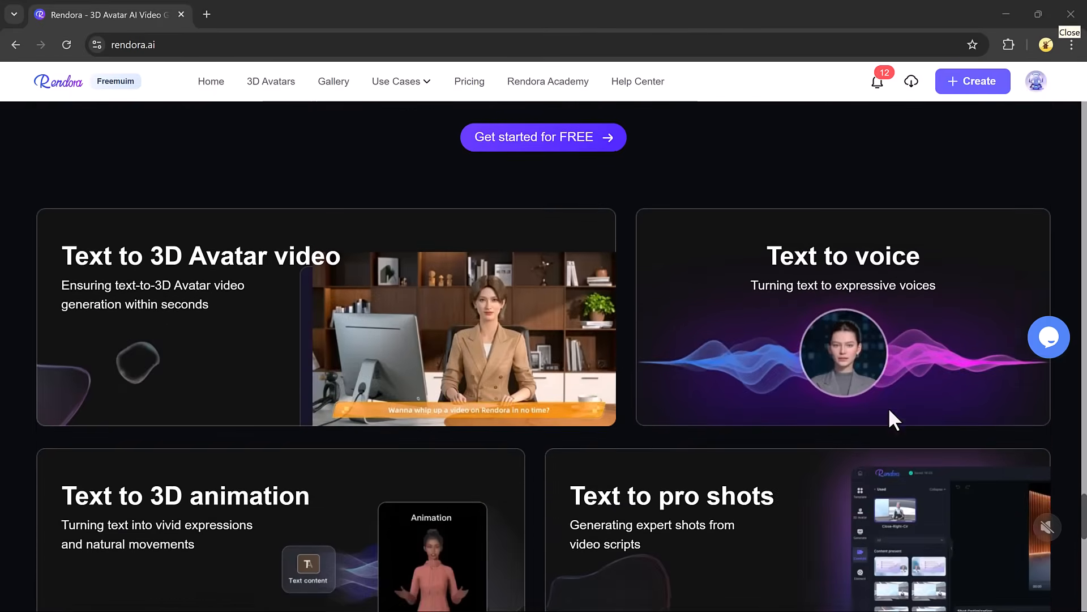
scroll(down, 3)
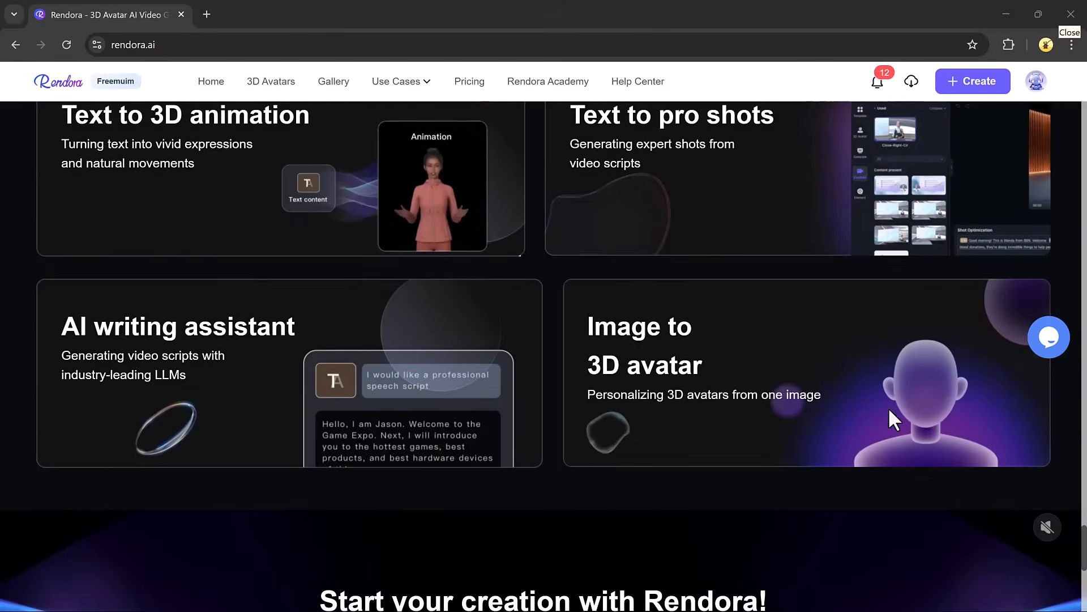
scroll(down, 3)
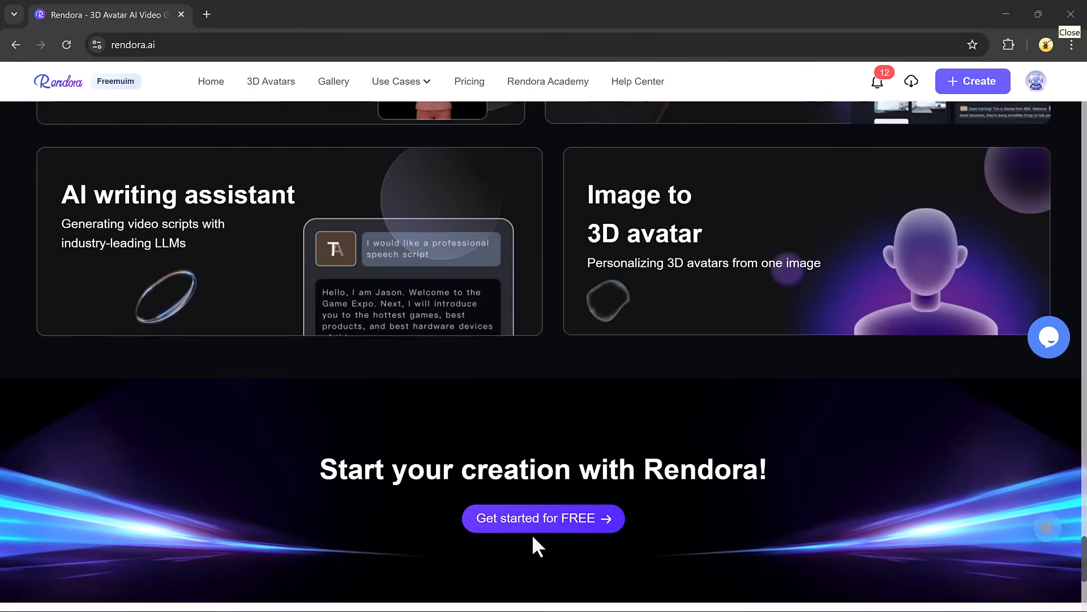
click(544, 518)
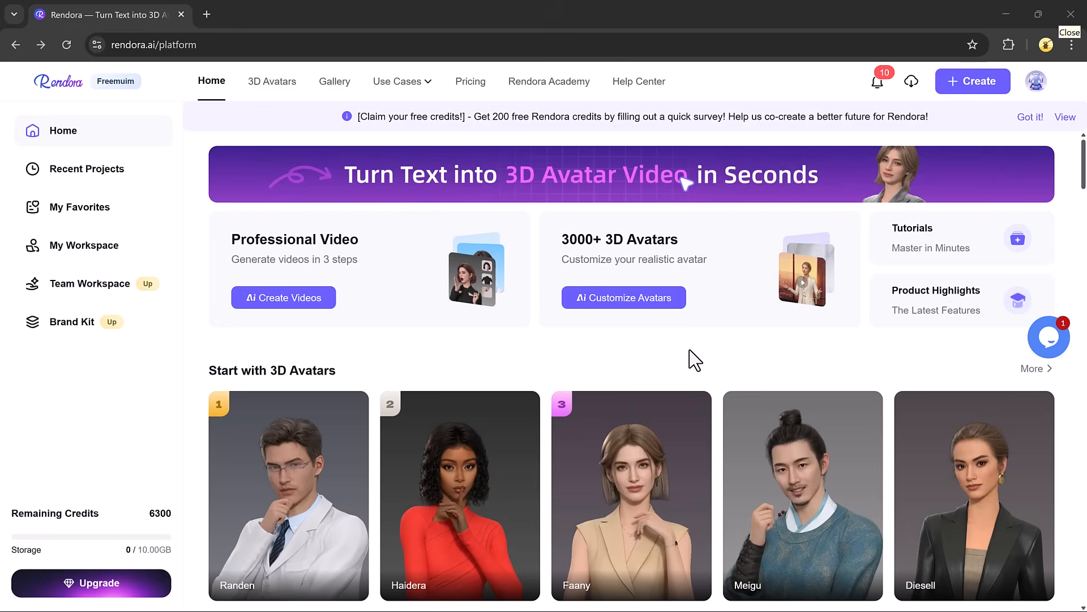
mouse_move(315, 35)
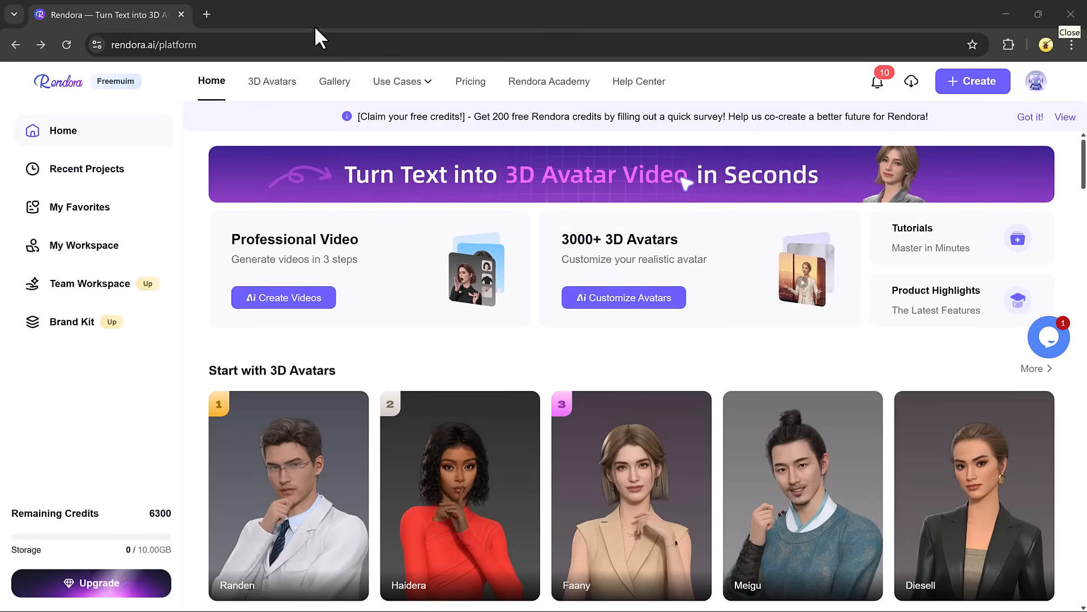
mouse_move(458, 344)
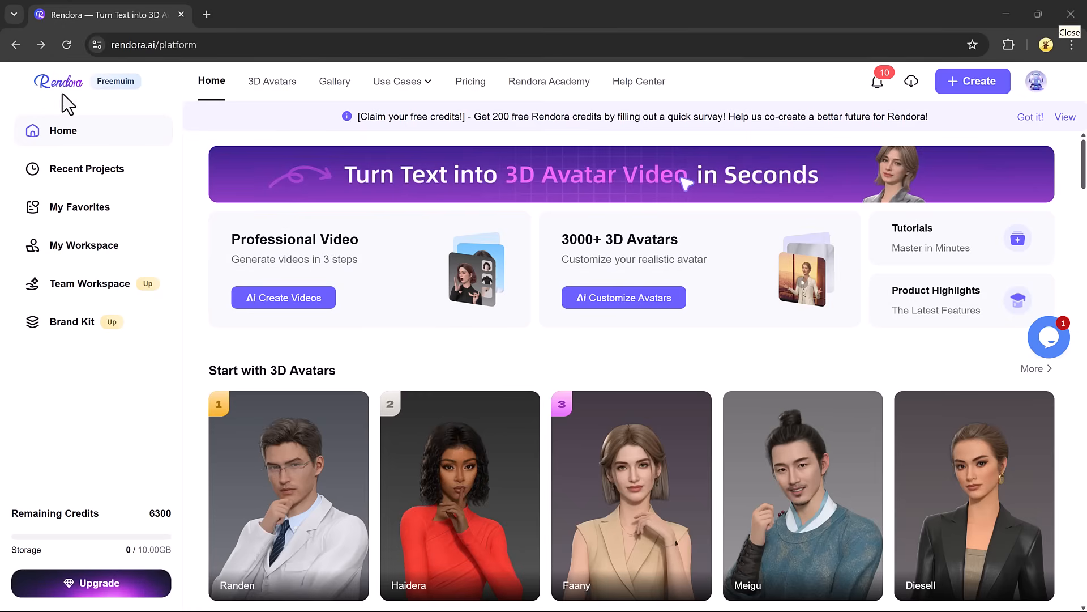
mouse_move(695, 342)
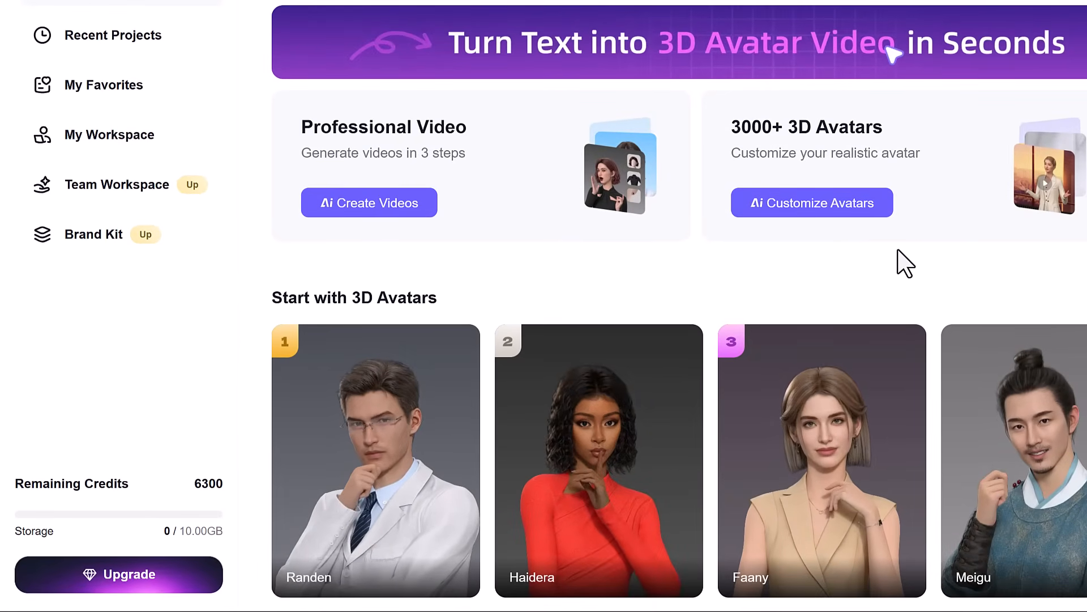
Browse down through the template library on the home page and return to the top.
scroll(down, 3)
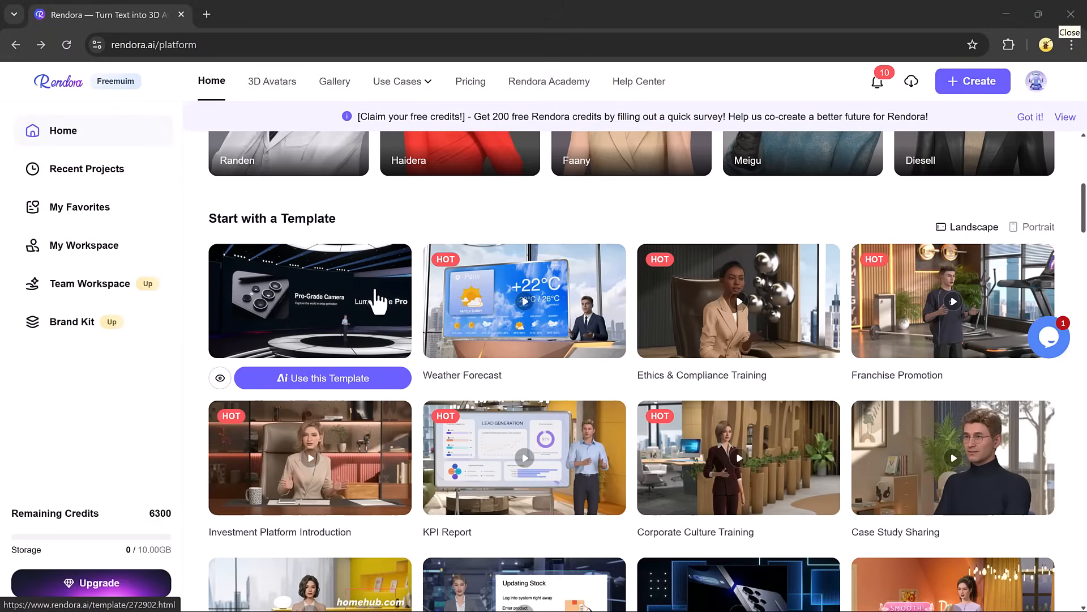
scroll(down, 3)
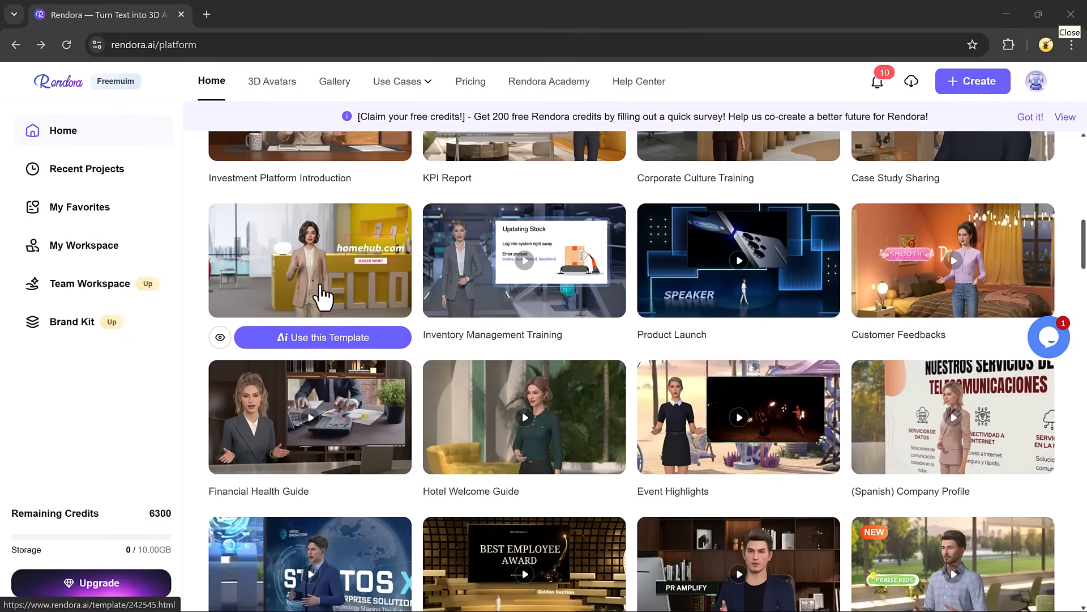
scroll(down, 3)
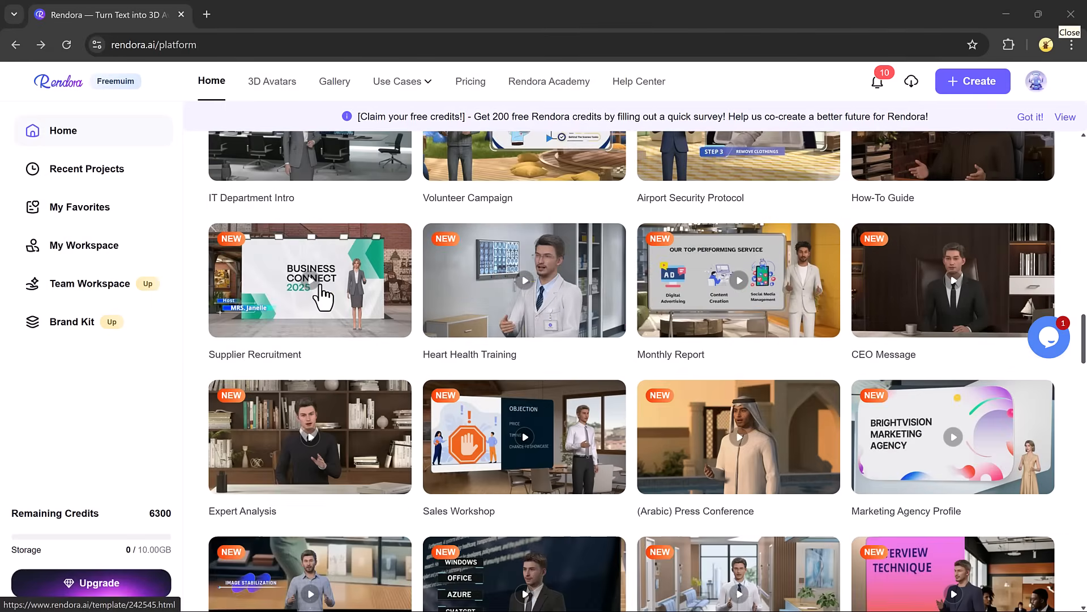
scroll(down, 3)
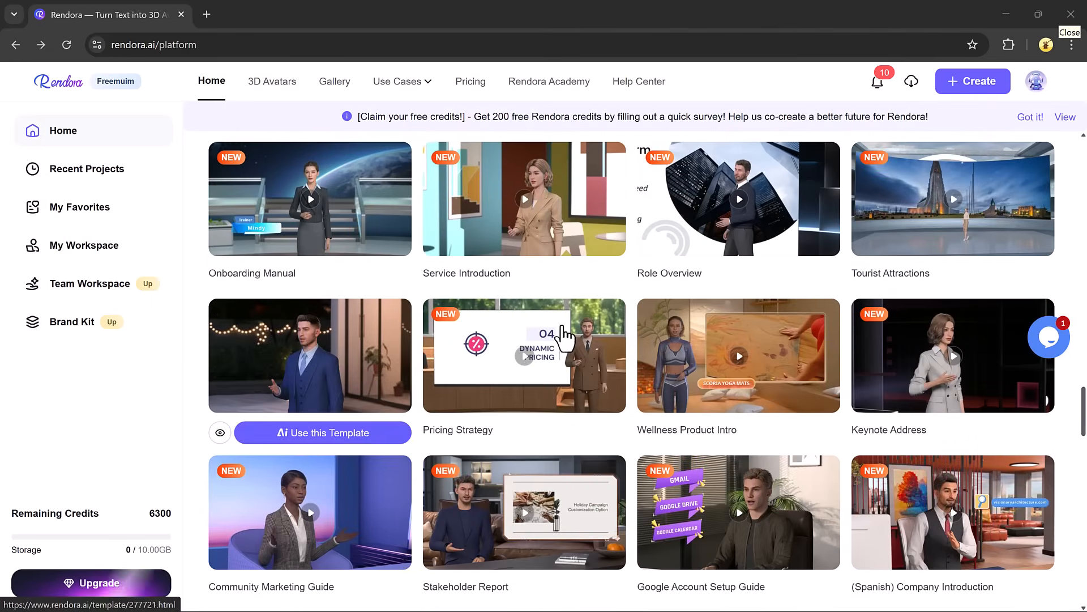
scroll(down, 3)
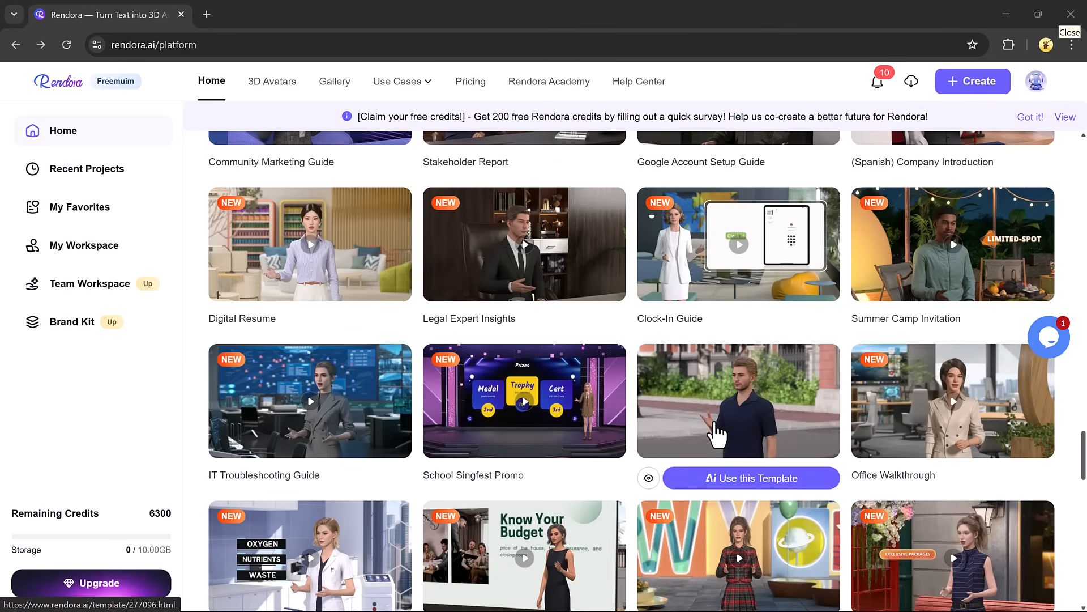
scroll(down, 3)
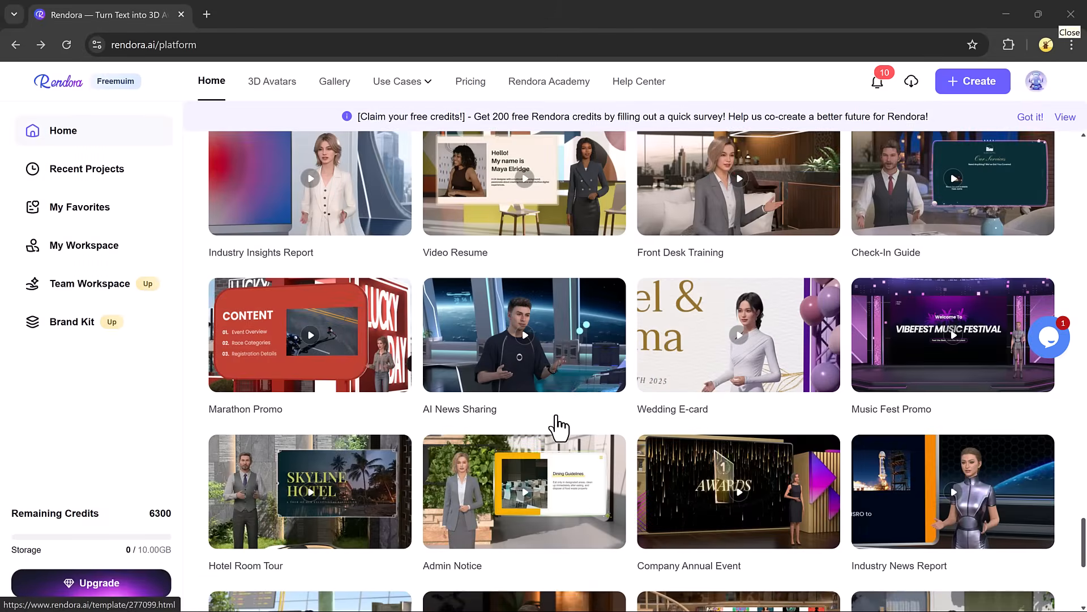
scroll(down, 3)
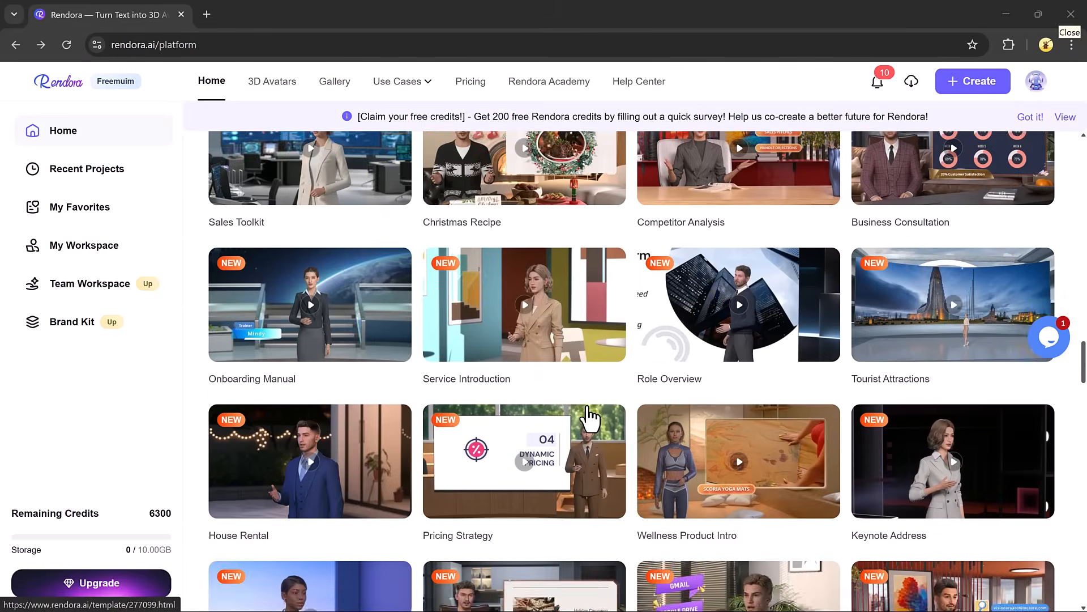
scroll(up, 3)
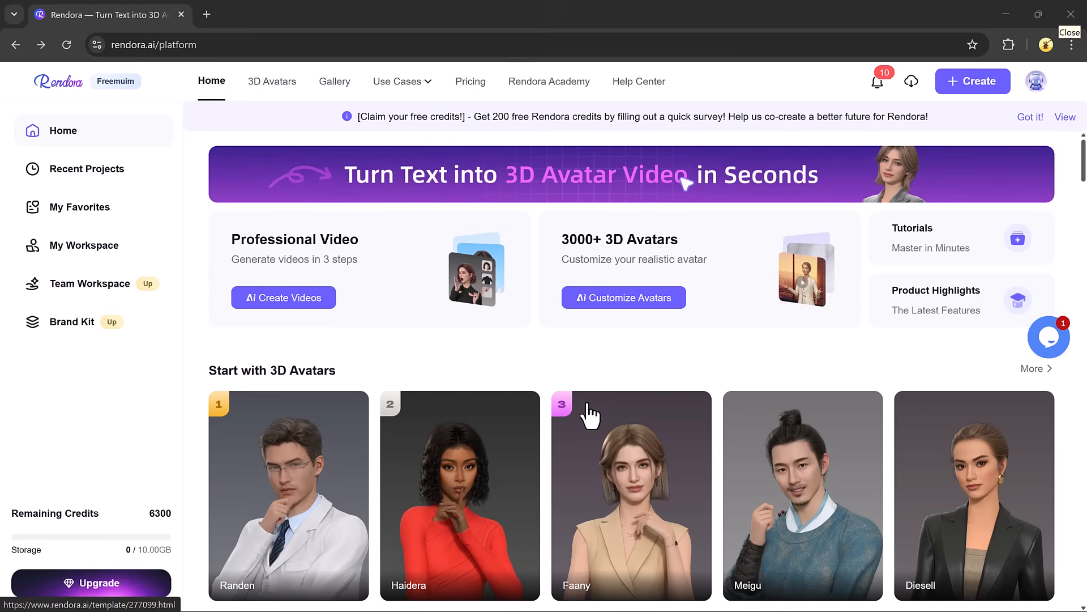
mouse_move(963, 93)
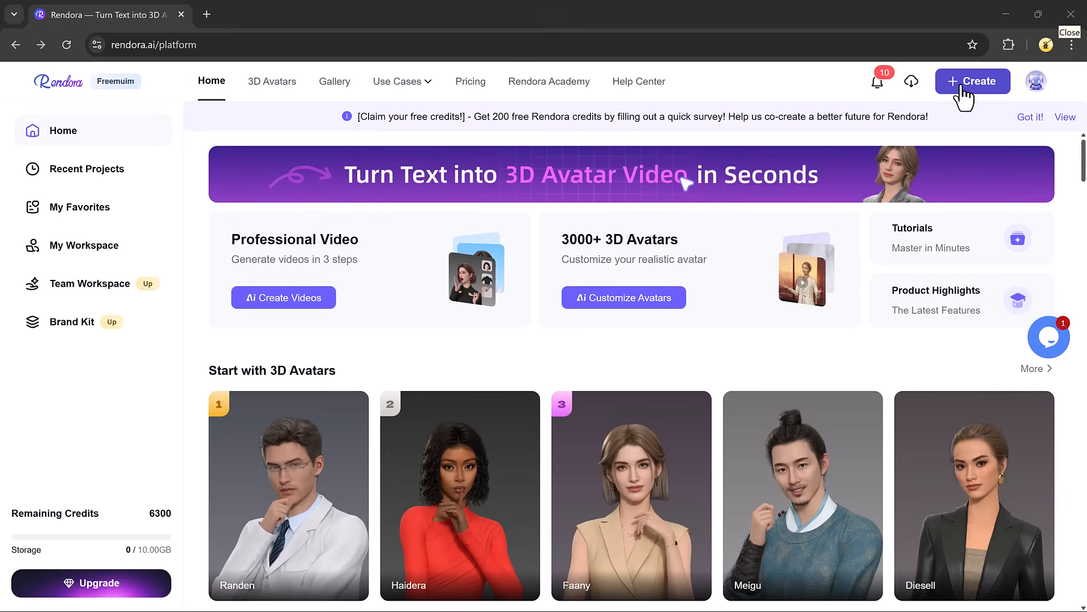
Create a new video and have AI write a 300-character script on extracurricular activities from a Quick Start prompt.
click(972, 81)
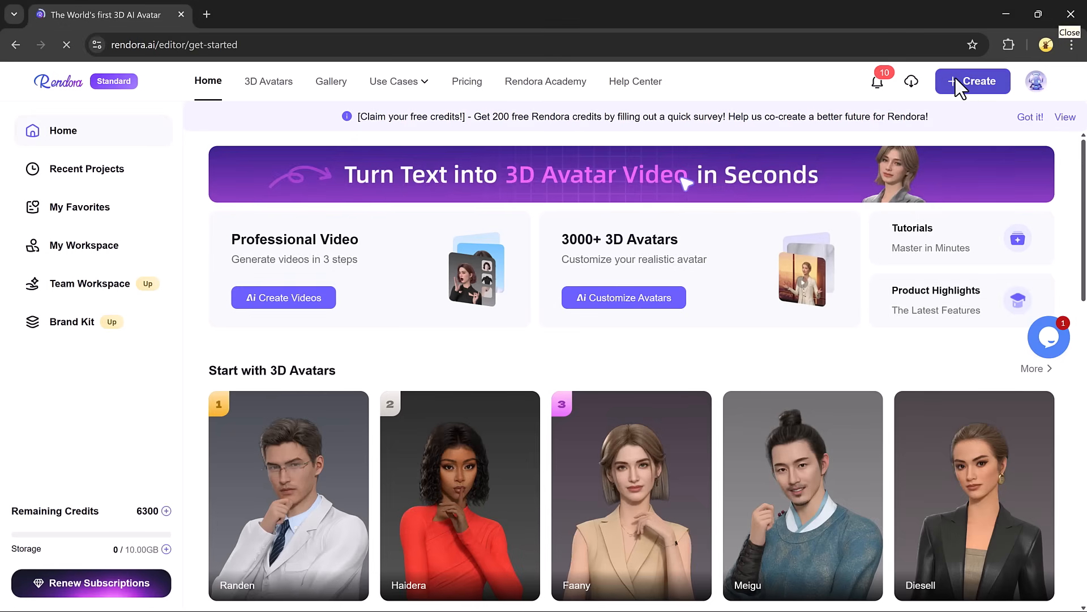
click(973, 82)
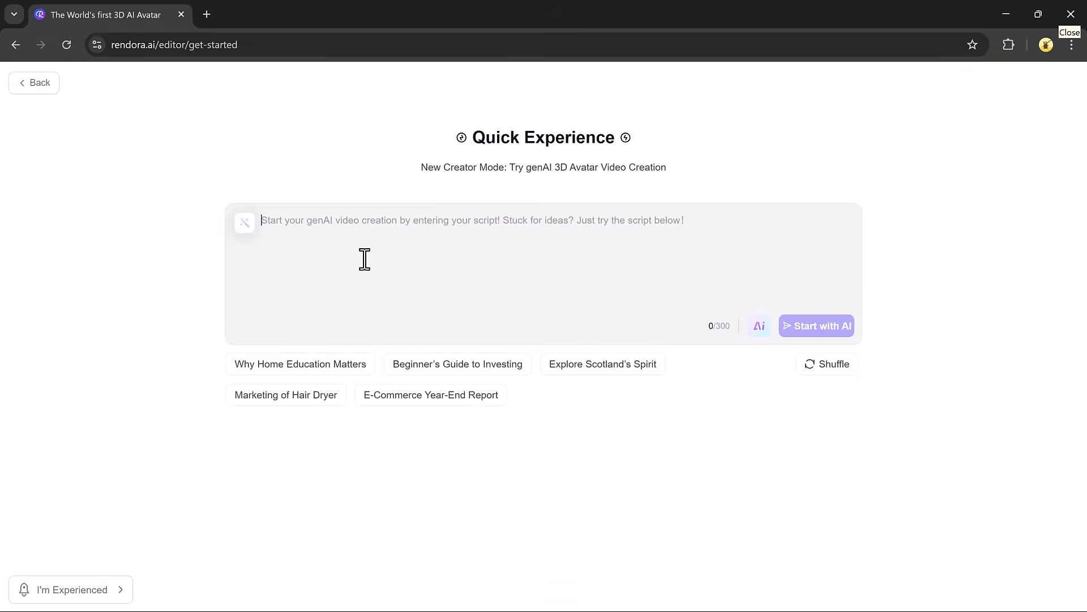
mouse_move(363, 228)
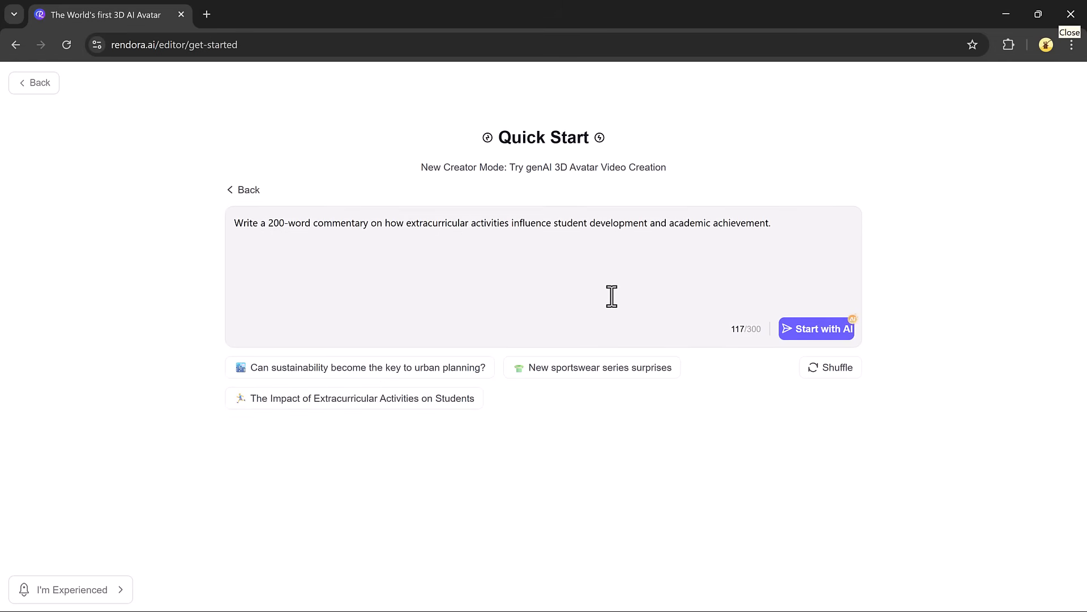
mouse_move(826, 344)
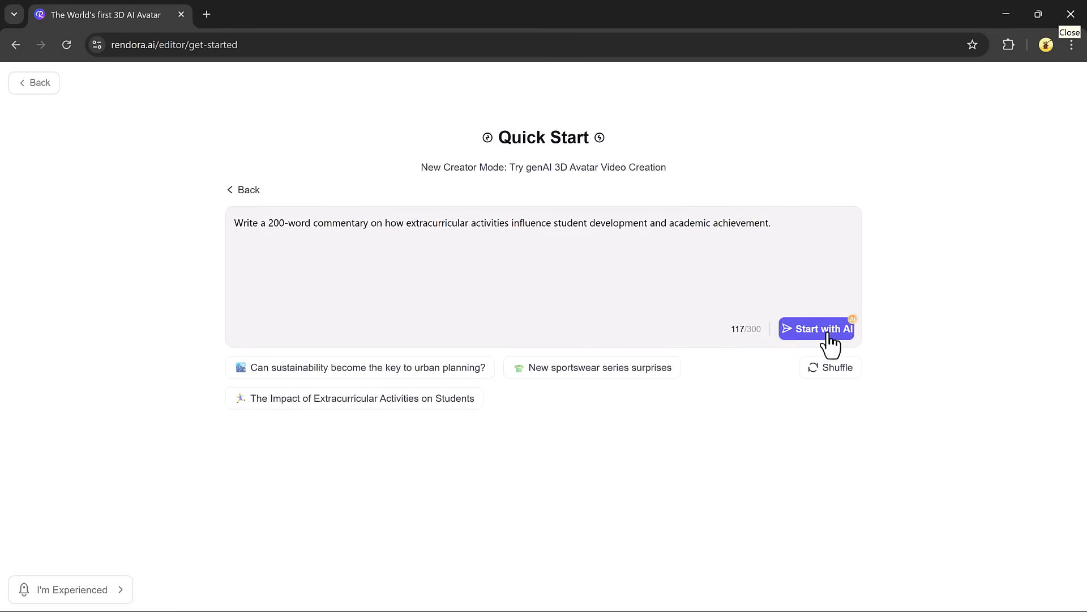
click(815, 329)
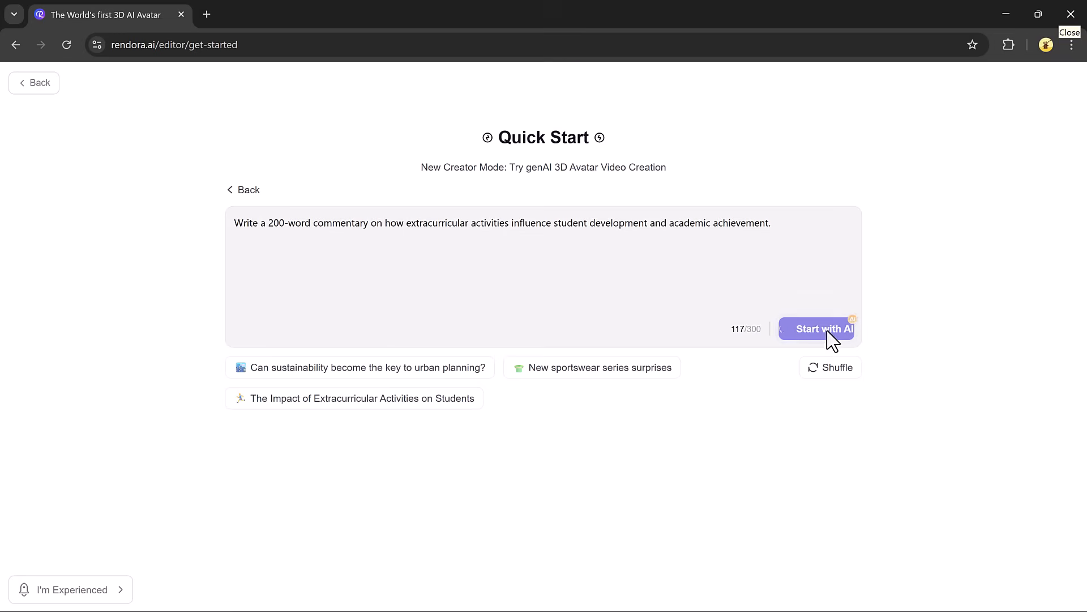
click(820, 329)
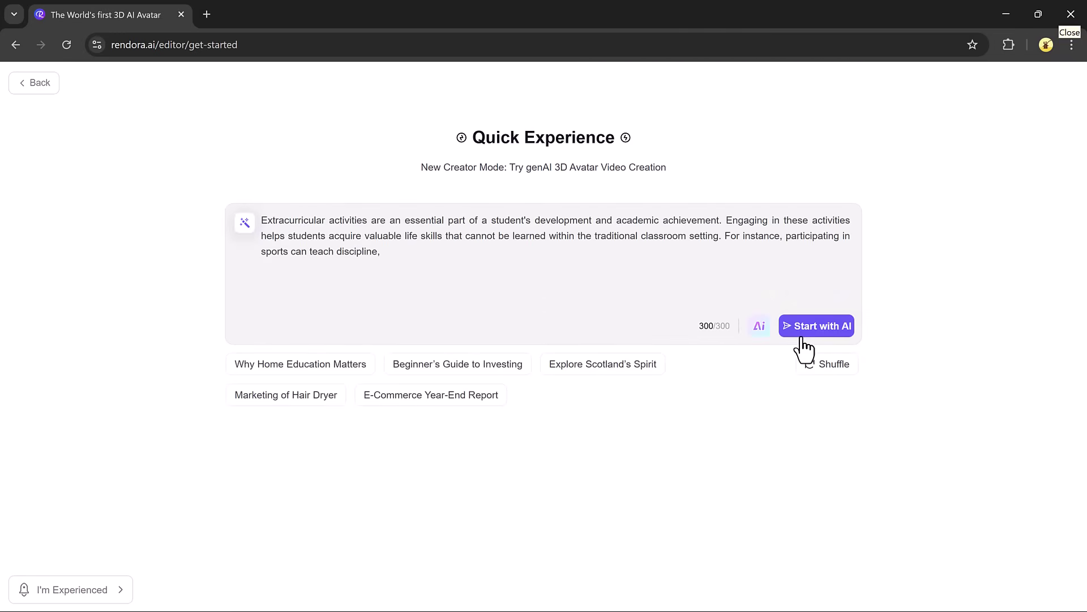
Generate a 17-second avatar video preview of the script in an office scene.
click(818, 326)
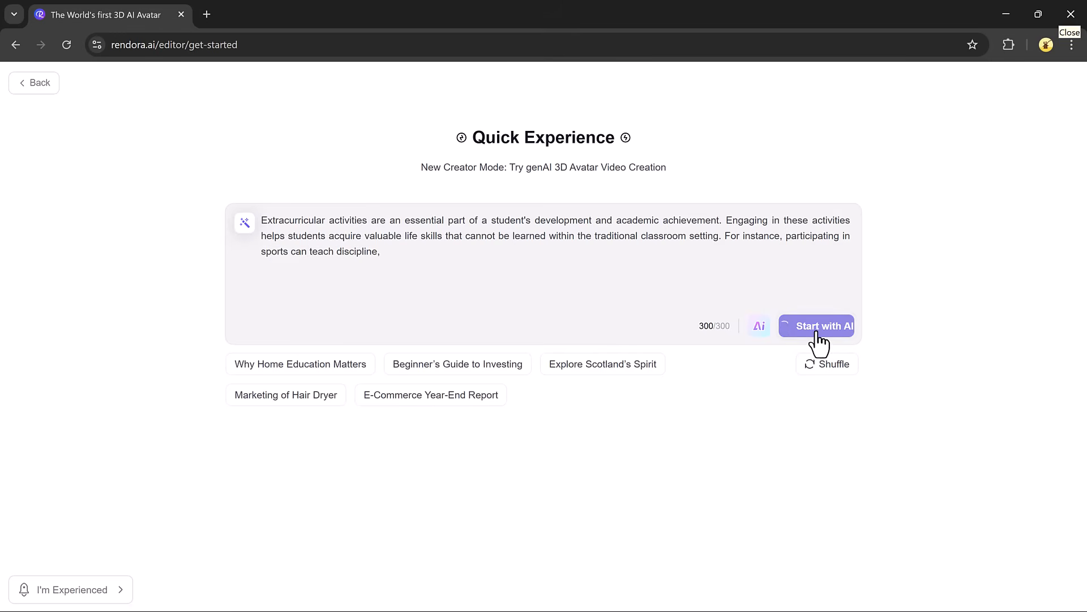
click(816, 326)
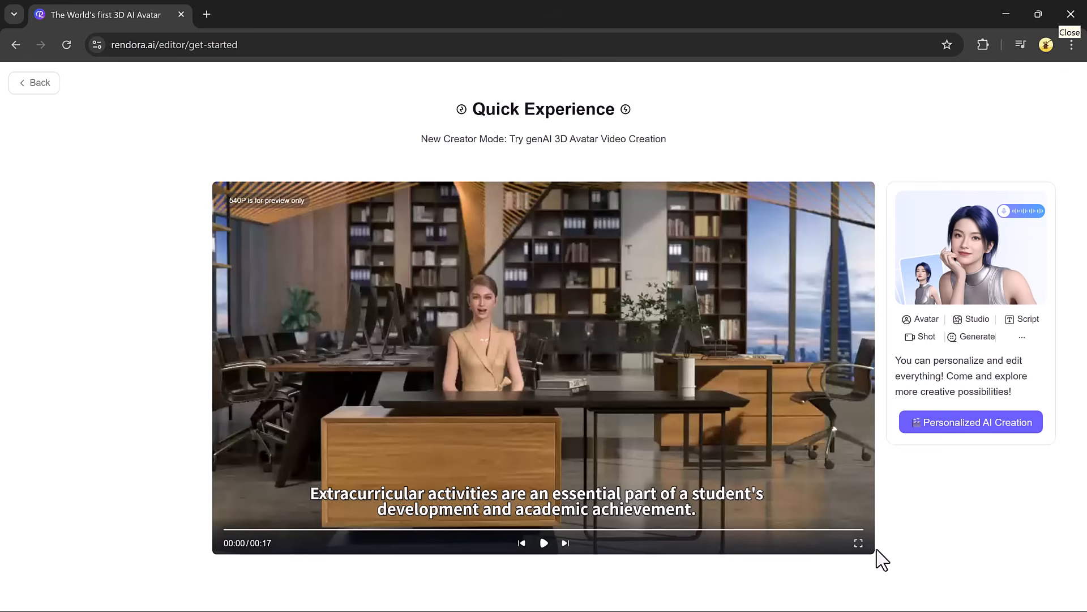
mouse_move(927, 340)
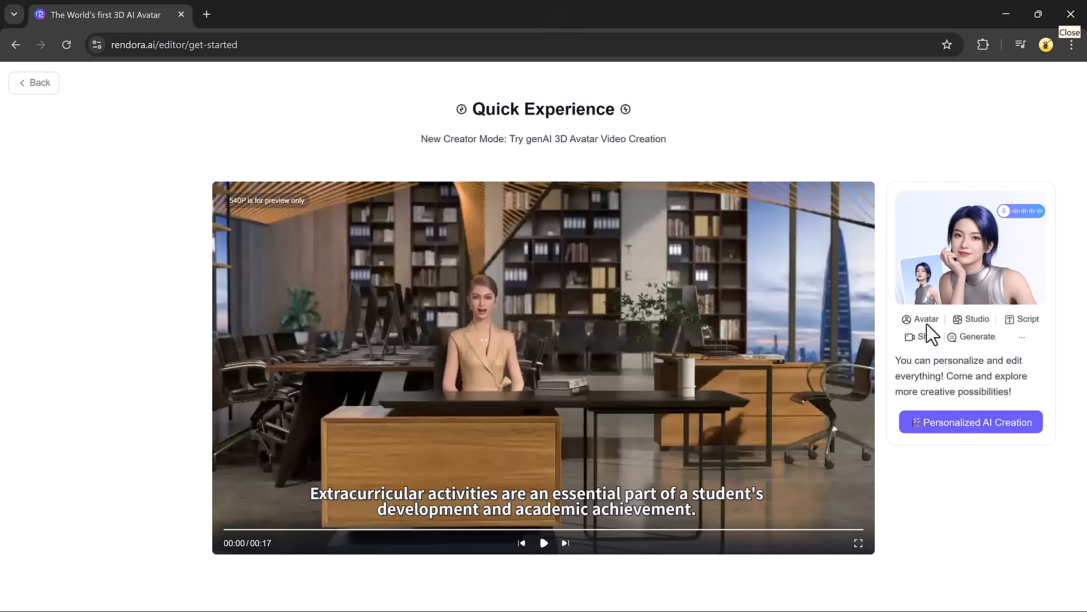
mouse_move(997, 349)
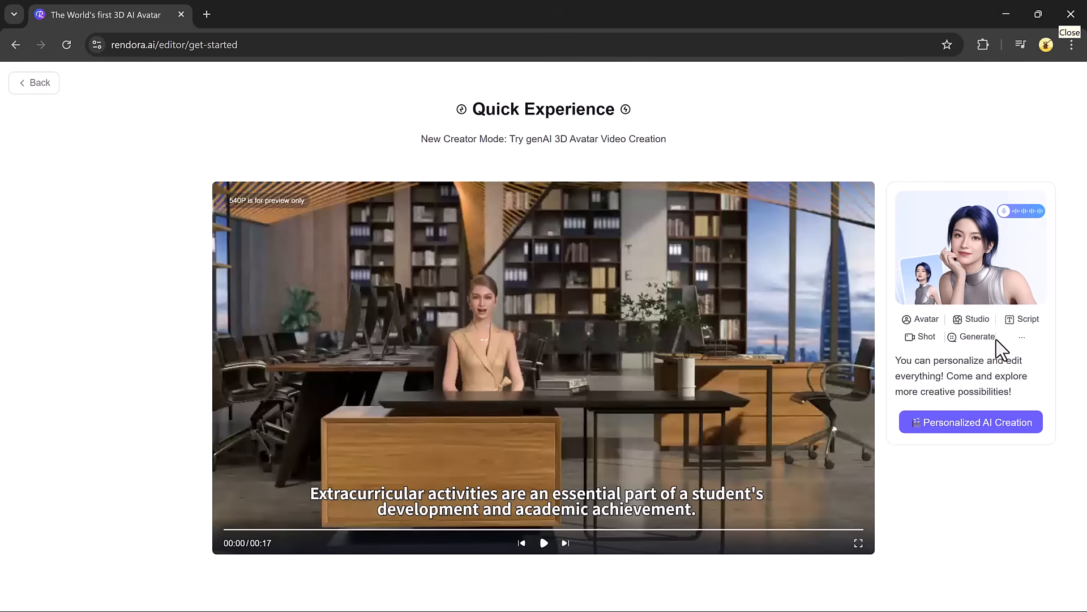
mouse_move(970, 439)
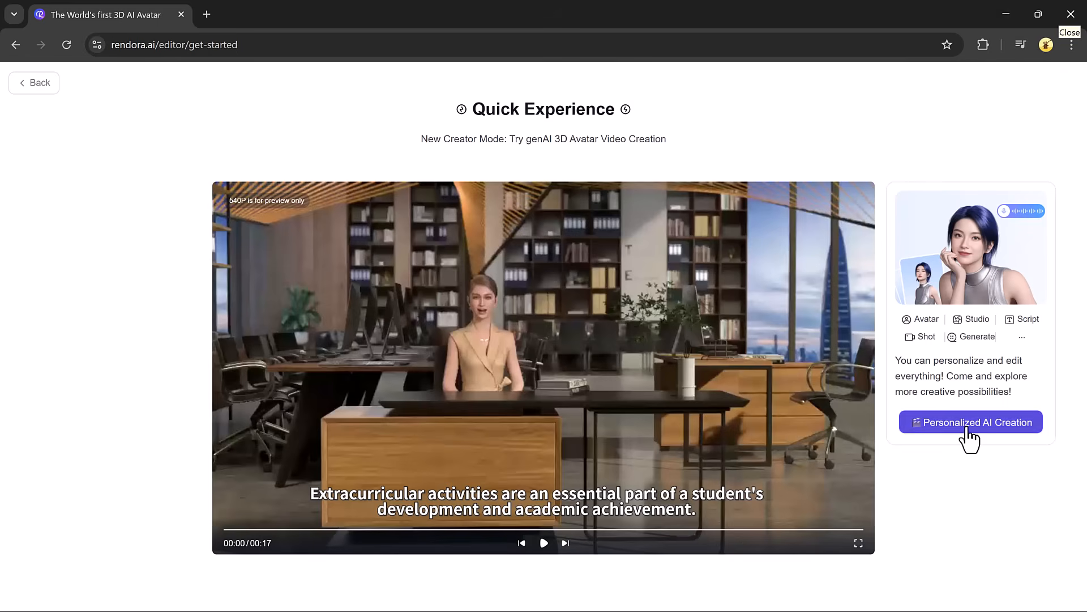
Open Personalized AI Creation and choose the Estella avatar from the Avatar Library to customize.
click(971, 421)
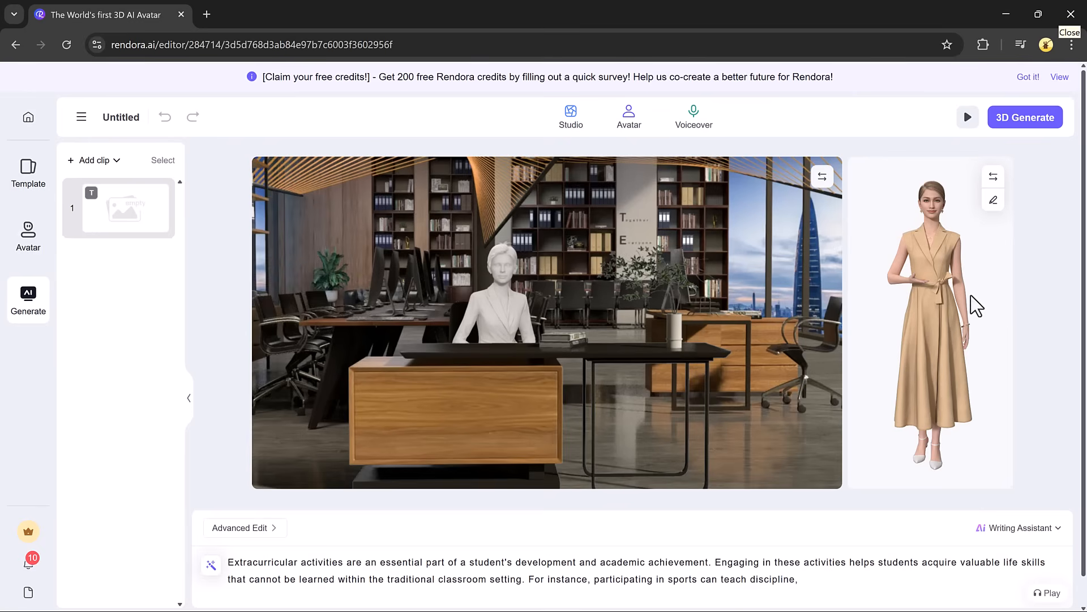
mouse_move(949, 313)
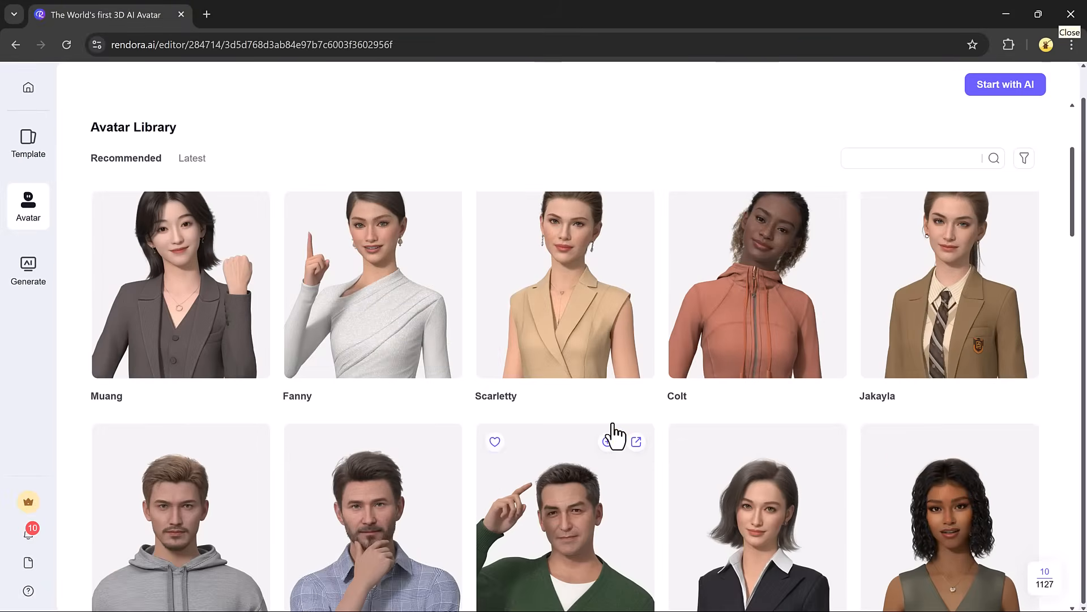
scroll(down, 3)
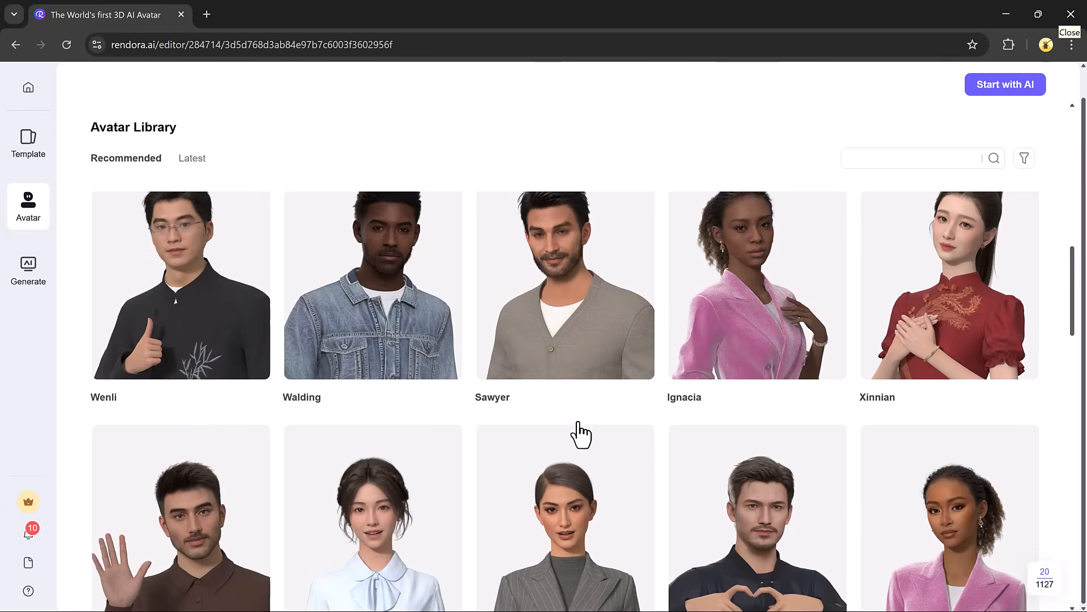
click(564, 286)
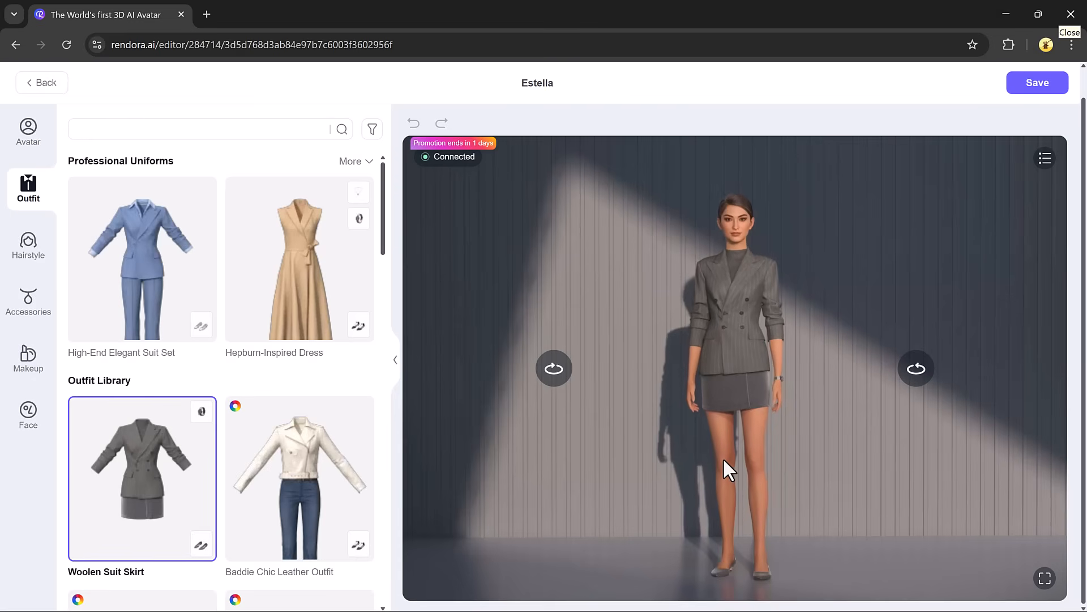
Try the High-End Elegant Suit Set on Estella, then dress her in the Active Knit Dress Set.
click(153, 266)
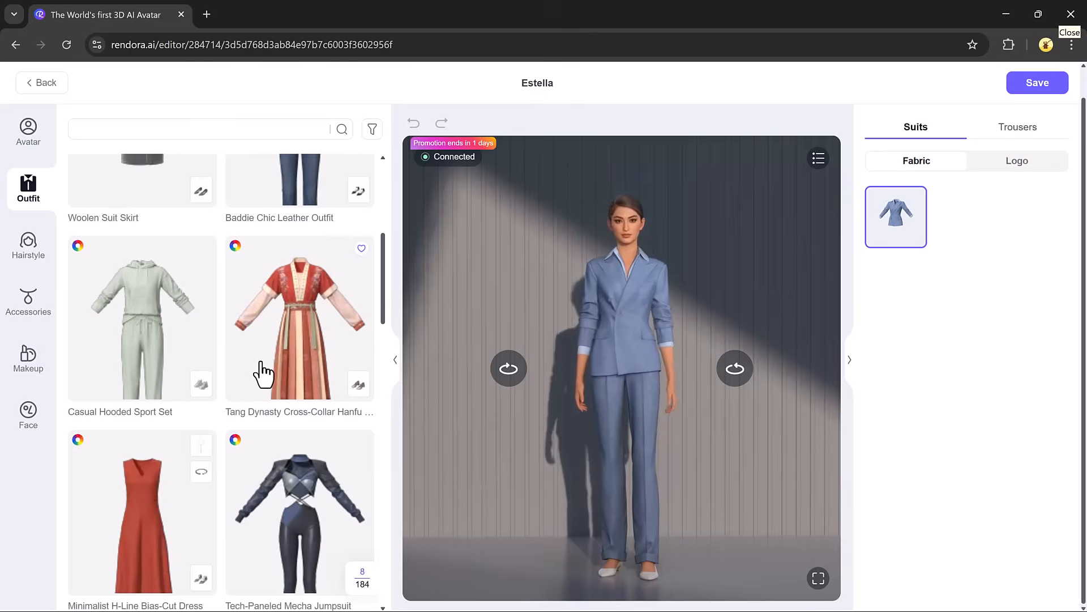
scroll(down, 3)
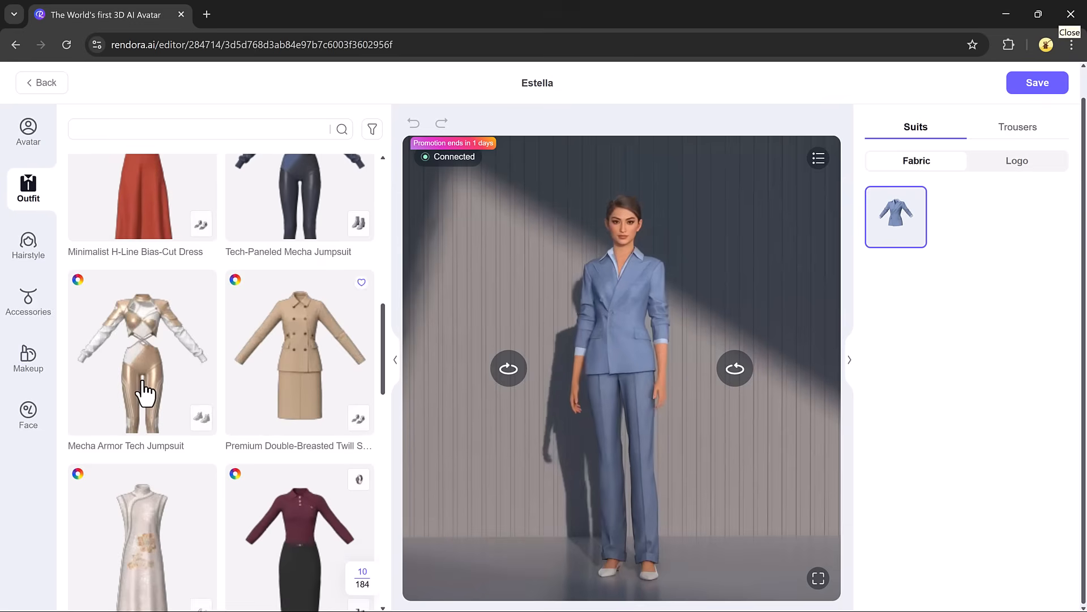
click(142, 351)
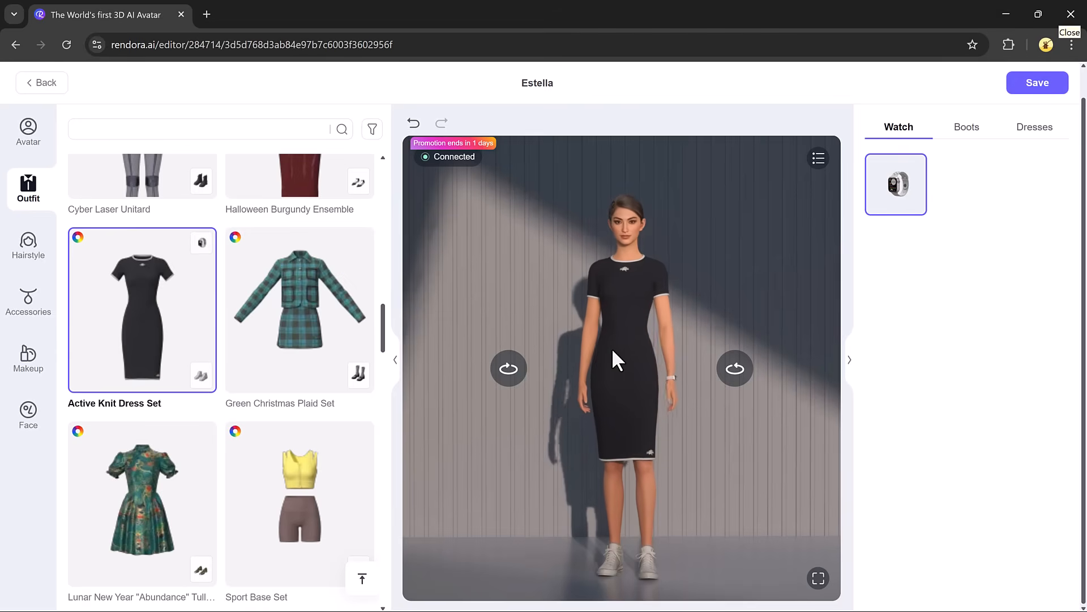
click(27, 245)
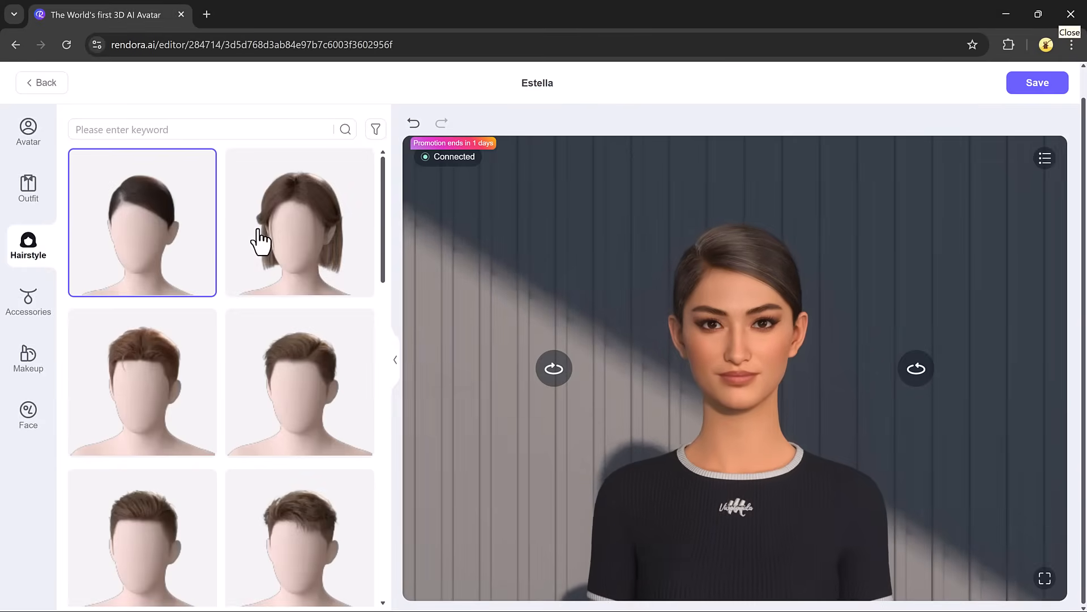
Give Estella the wavy ponytail hairstyle in PlatinumGrey.
click(299, 222)
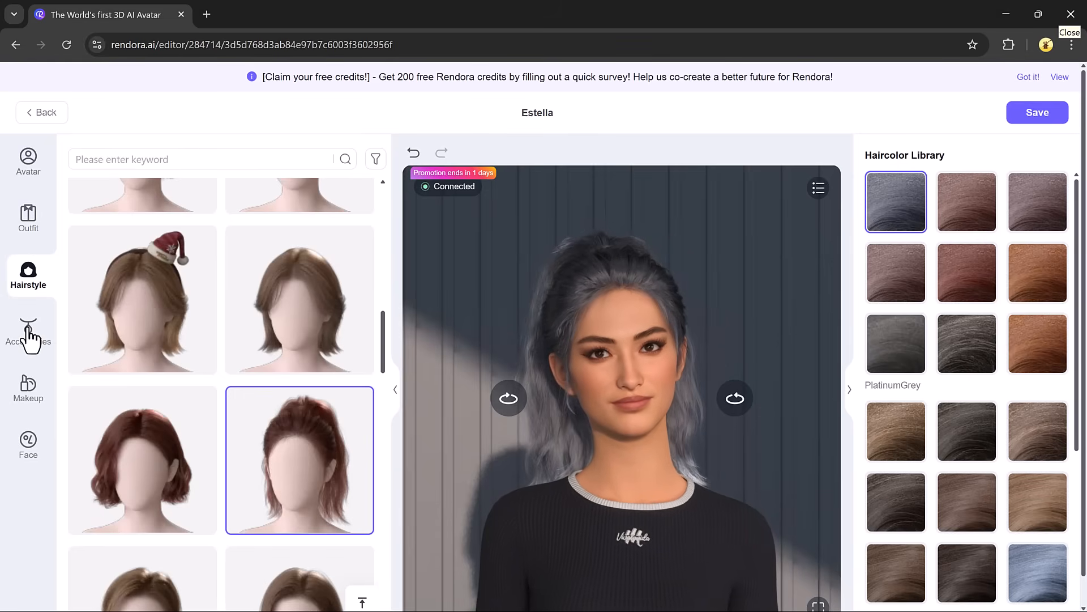
click(27, 328)
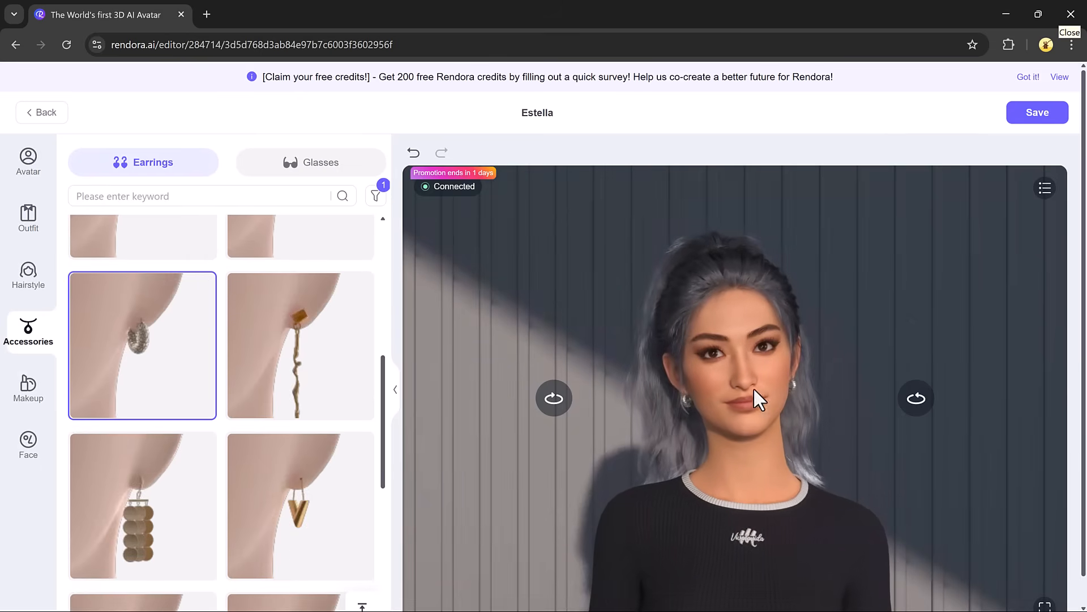
Choose round gold-rimmed glasses for Estella and browse her makeup options.
click(310, 163)
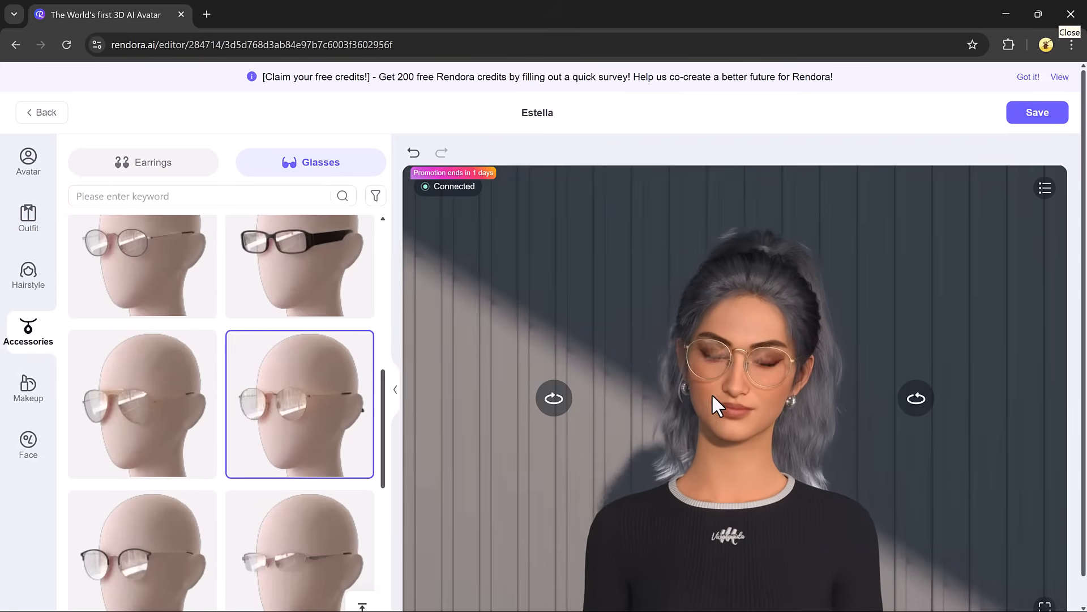
click(27, 390)
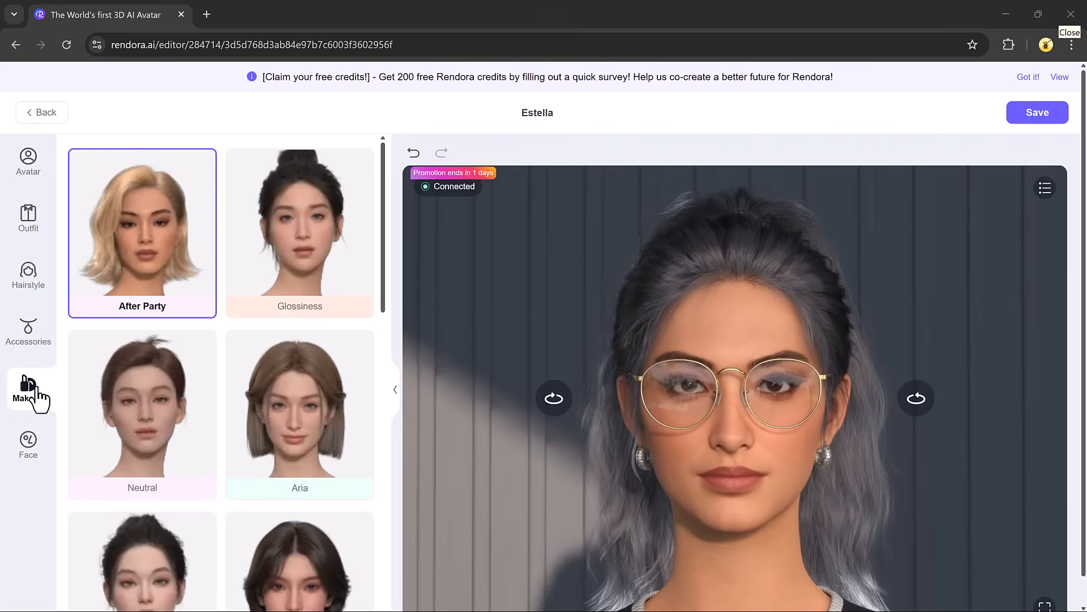
scroll(down, 3)
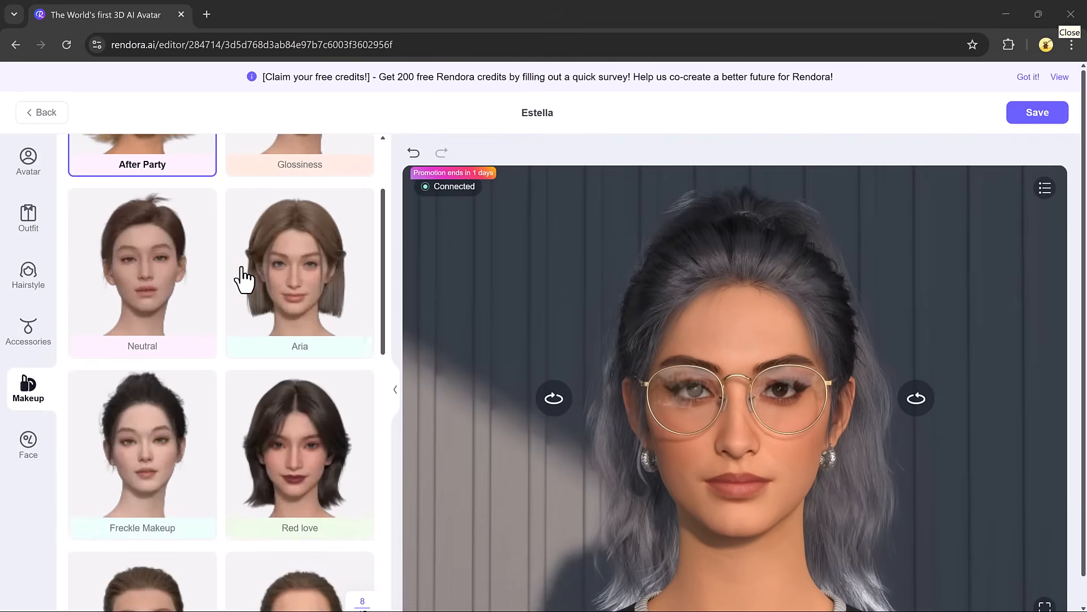
scroll(down, 3)
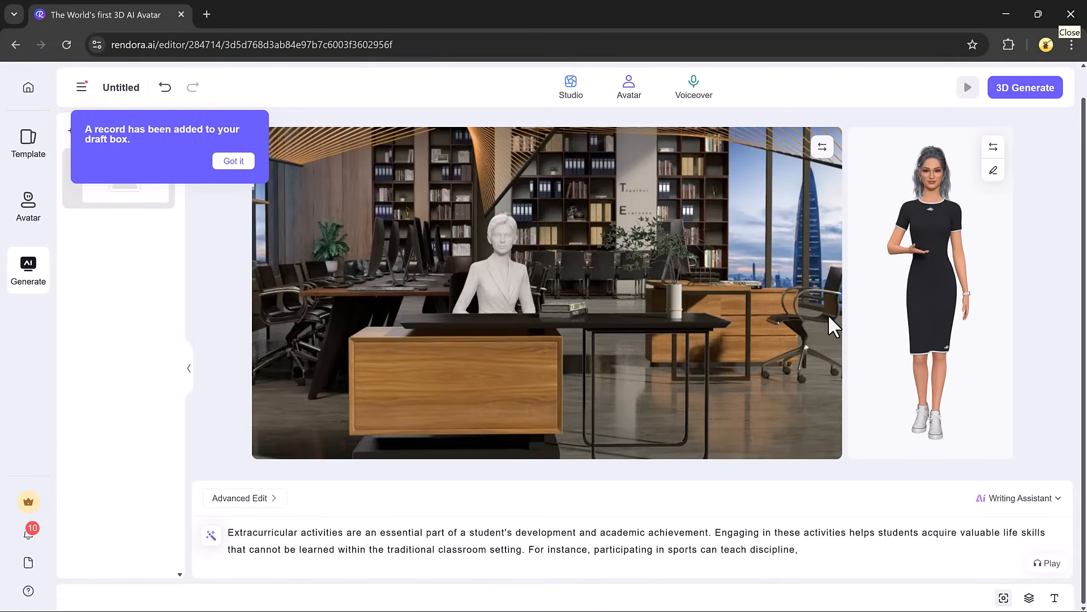
Dismiss the draft notice and 3D Generate the video with the customized Estella avatar.
click(233, 161)
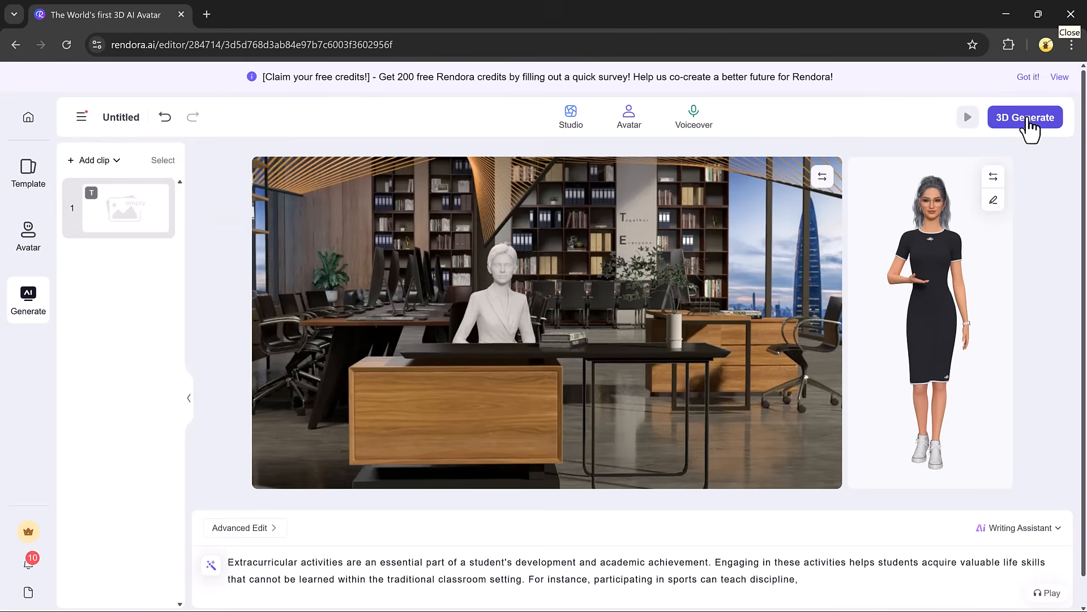
click(1025, 117)
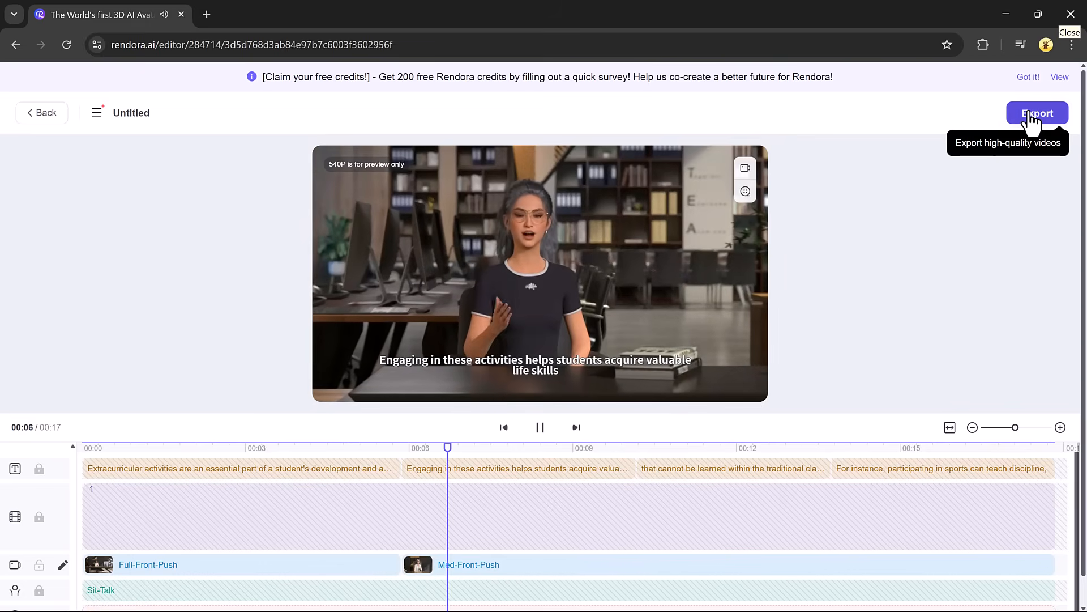
Export the video to the workspace as 1080P mp4 with subtitles and return to Home.
click(1038, 112)
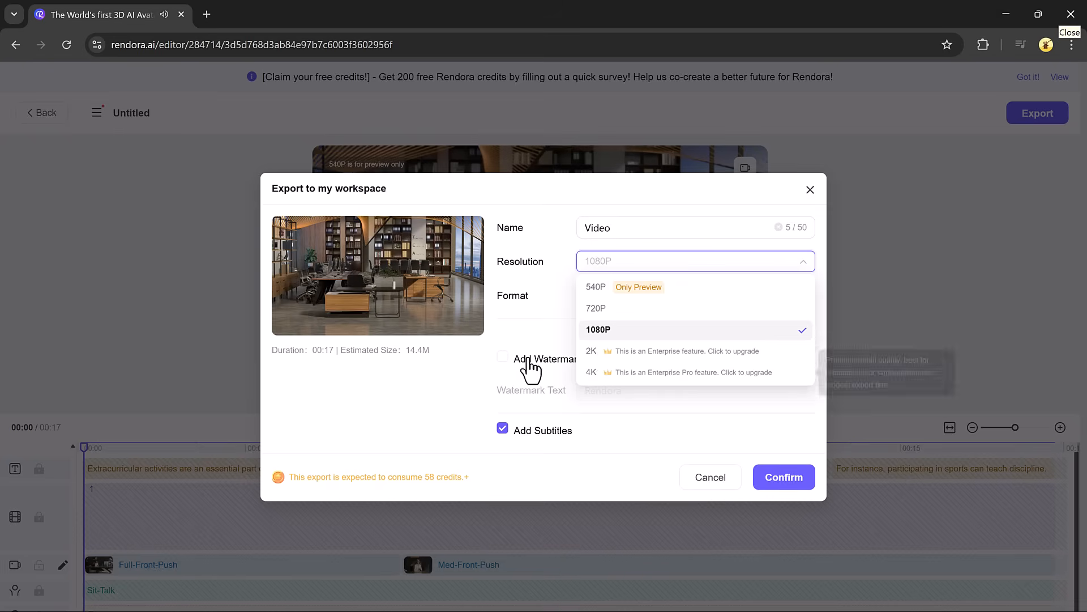
click(598, 328)
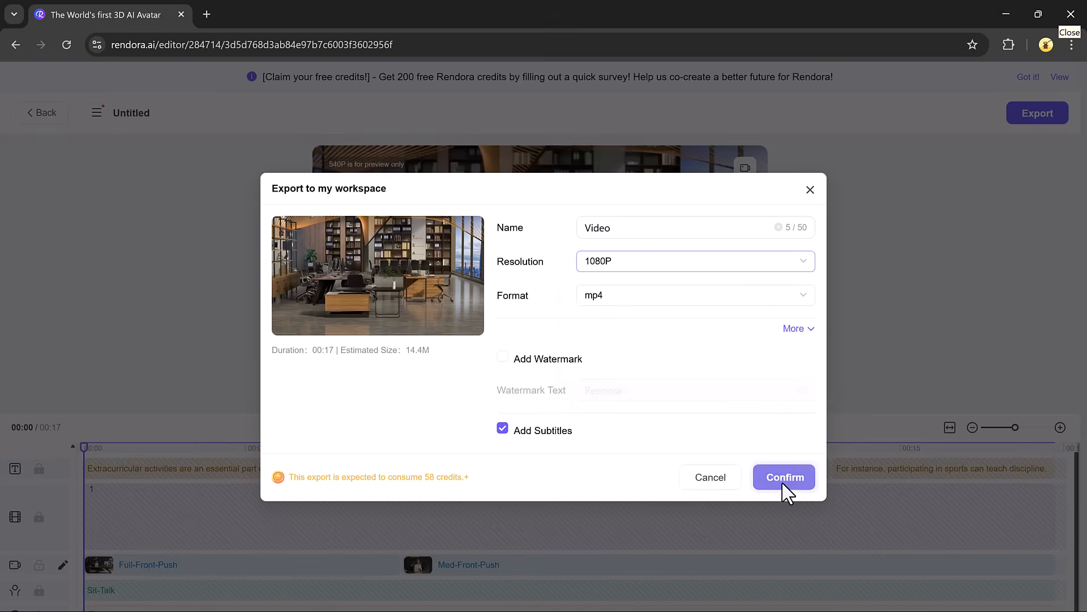
click(783, 476)
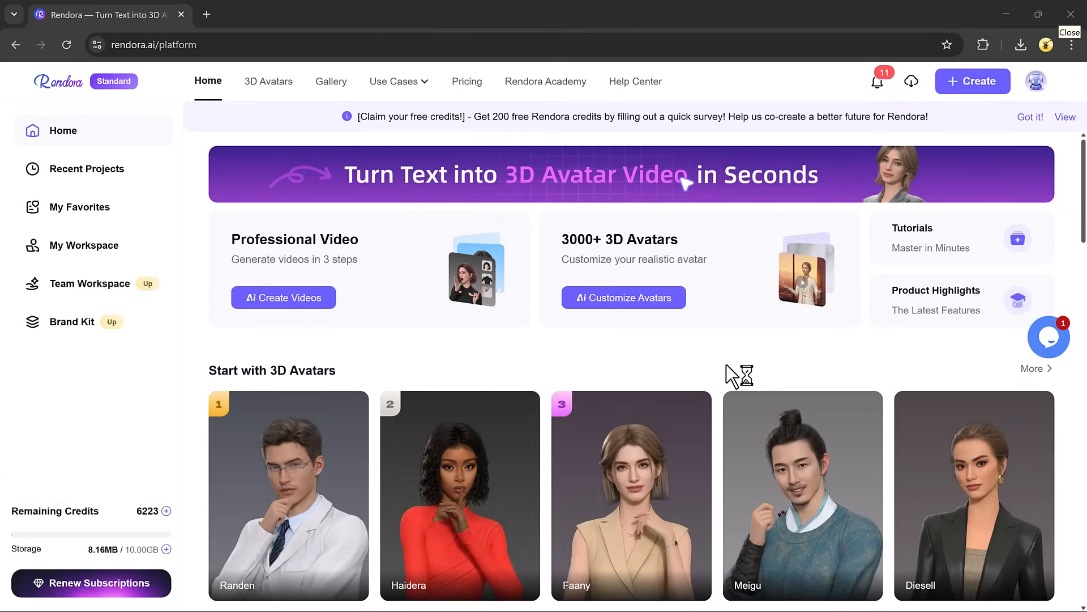
Start a new project from the House Rental template.
scroll(down, 3)
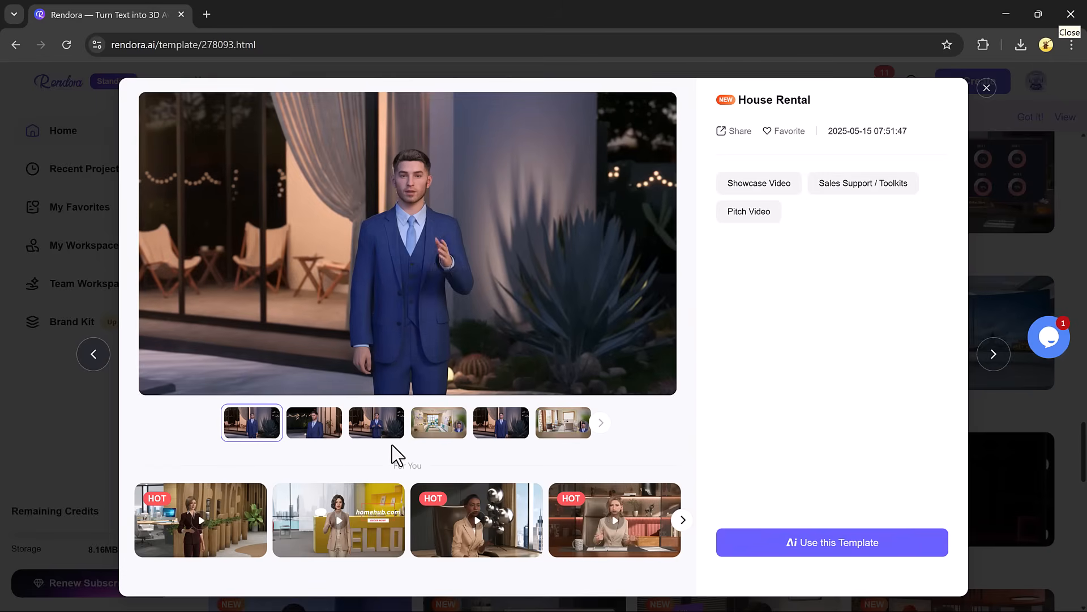
mouse_move(201, 520)
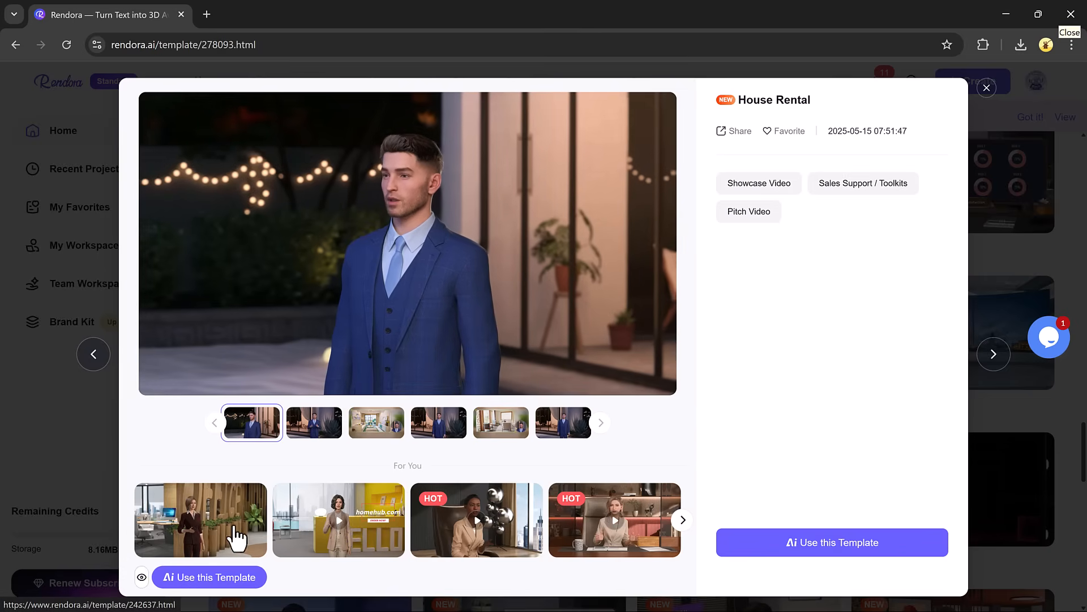
click(833, 543)
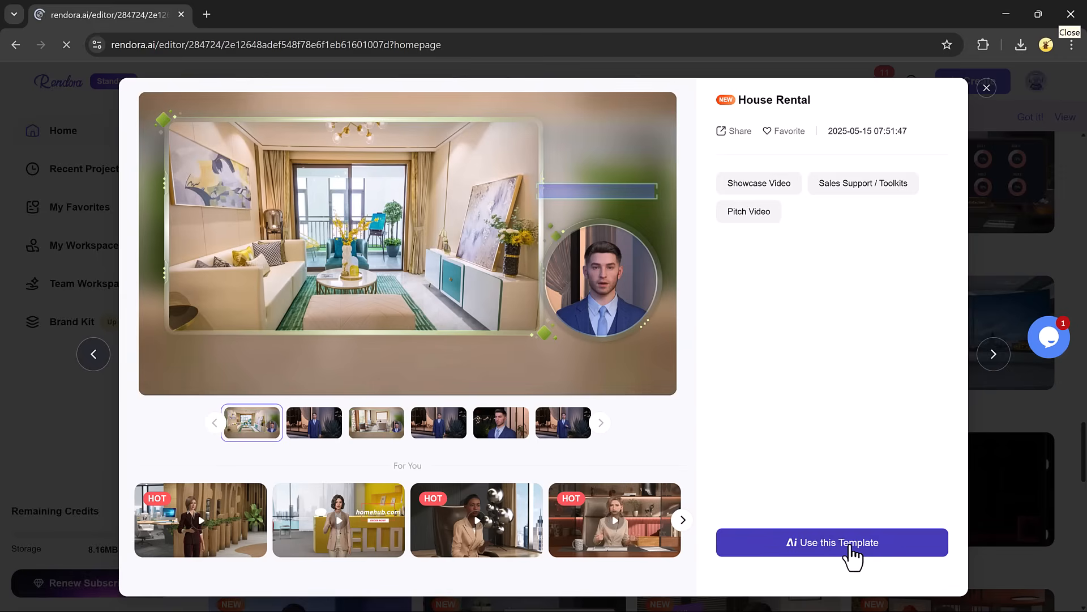
click(832, 542)
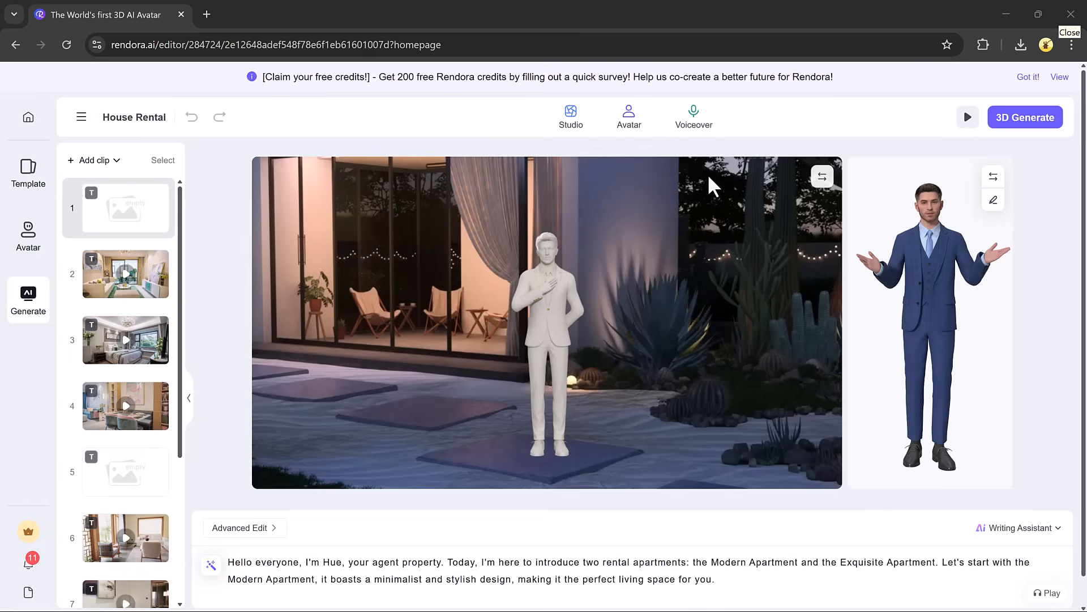
Browse the editor's Studio and Avatar libraries, then show the narrator's Voiceover options.
click(570, 115)
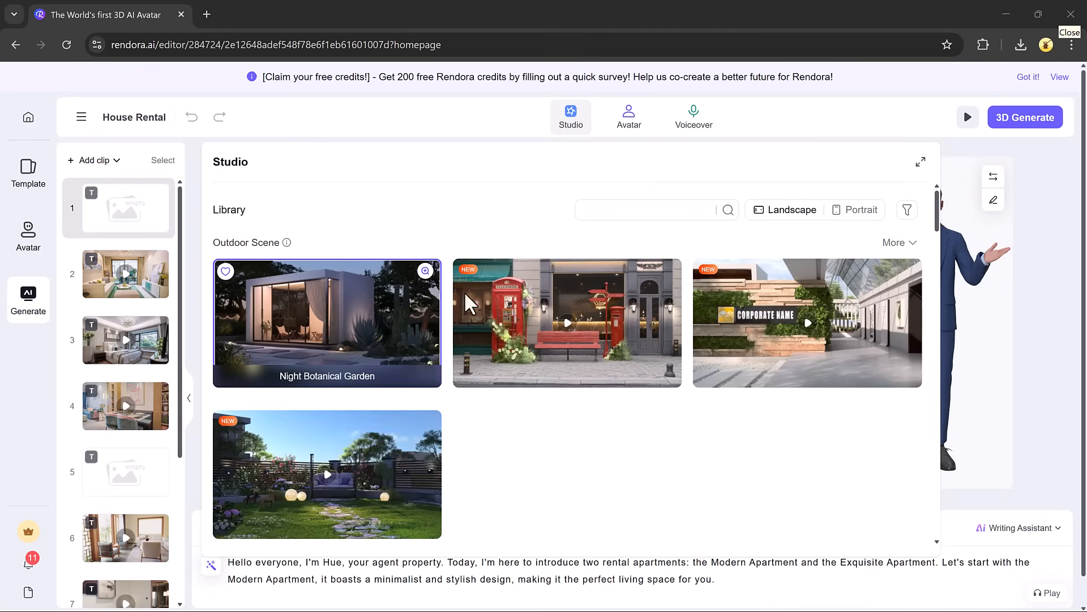
click(630, 115)
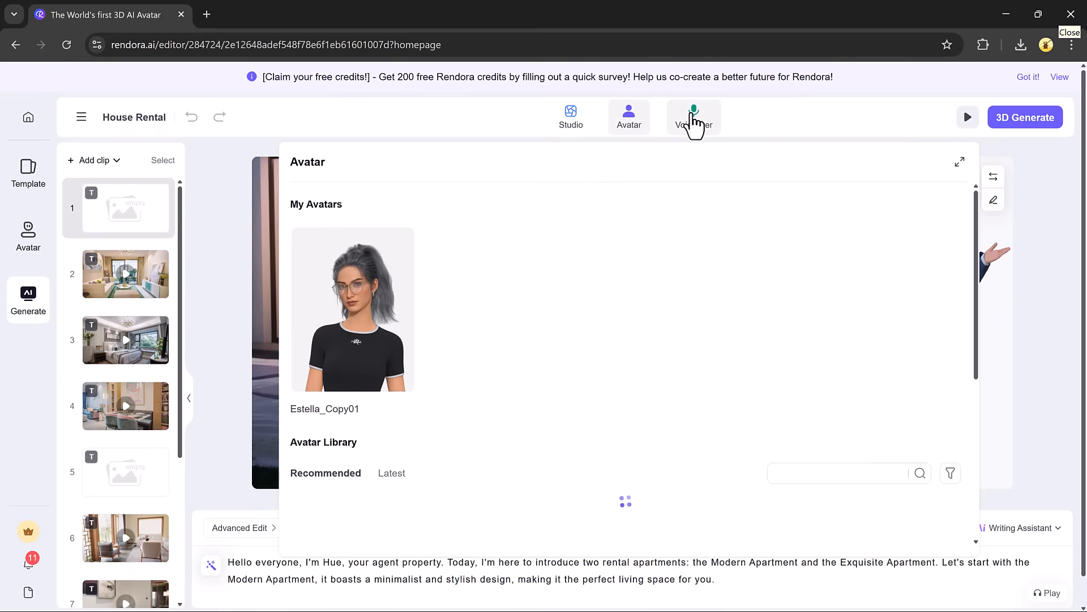
click(693, 116)
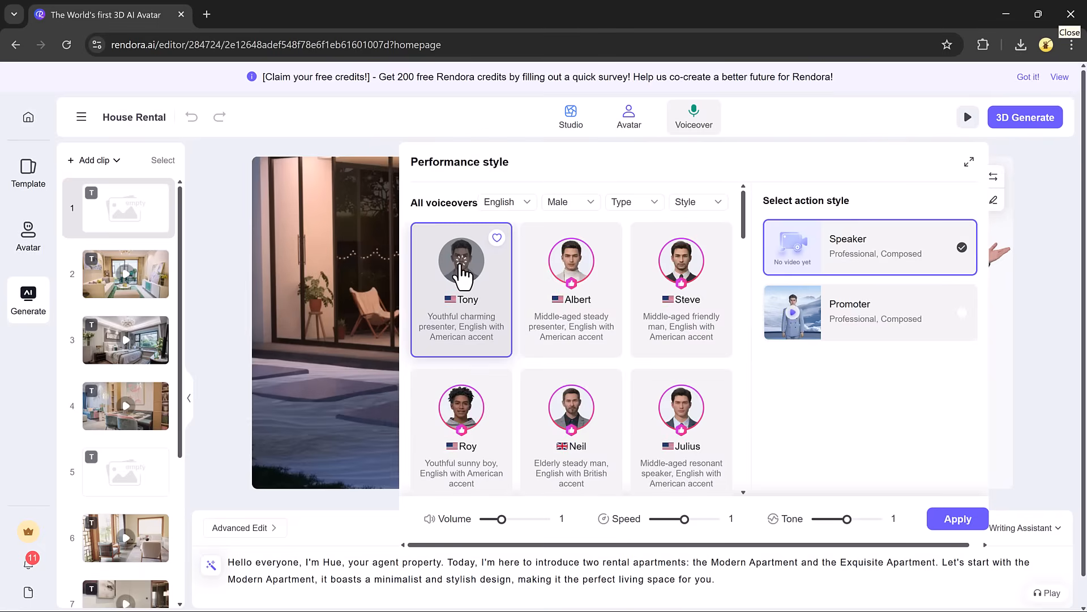
Preview the Tony voice, then choose Alan as the narrator's voice.
click(461, 260)
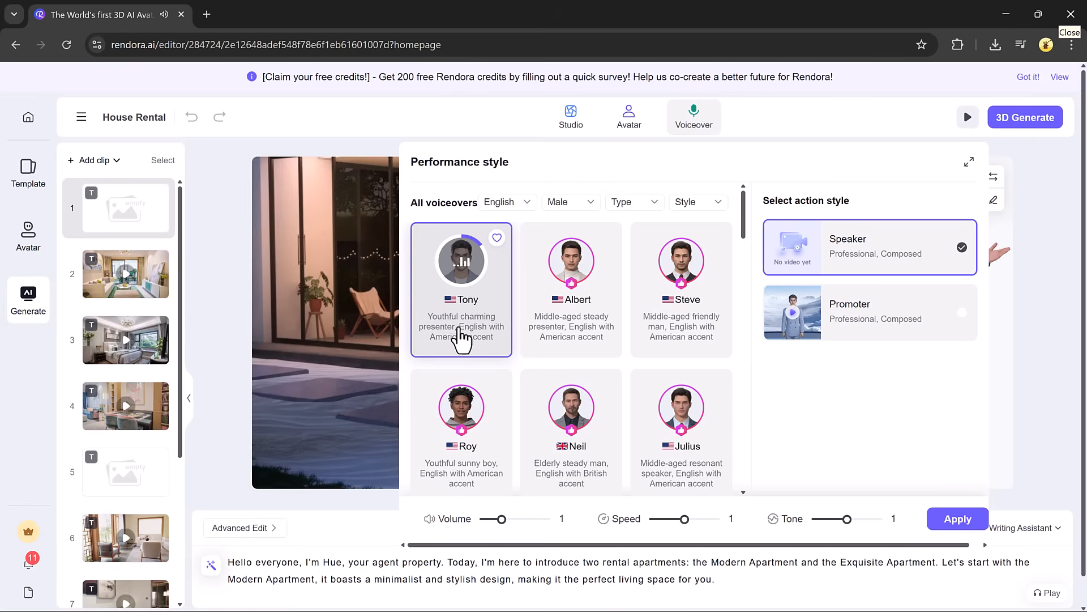
scroll(down, 3)
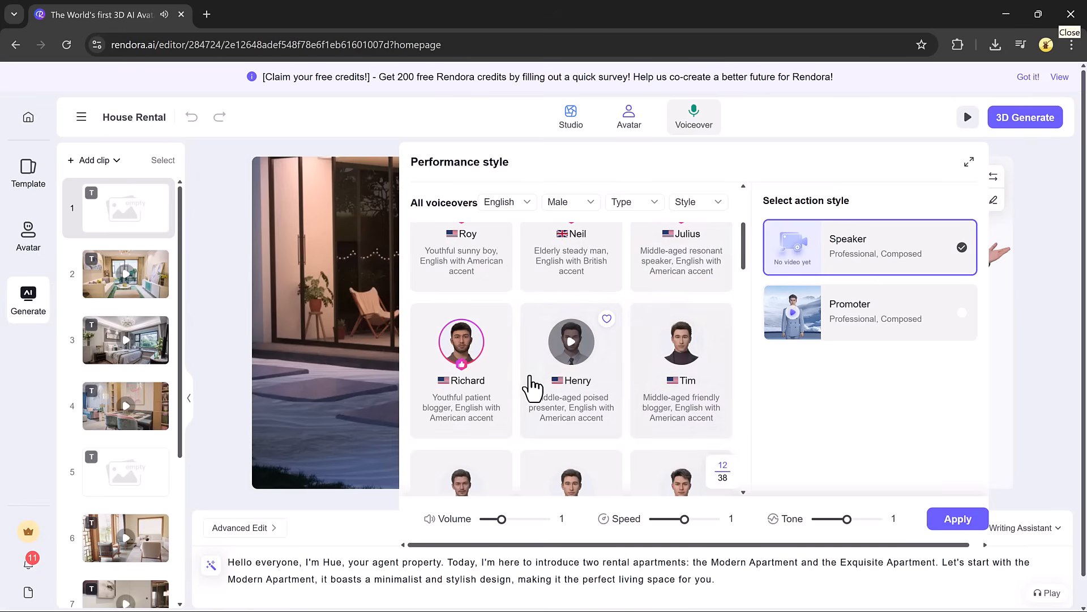
scroll(down, 3)
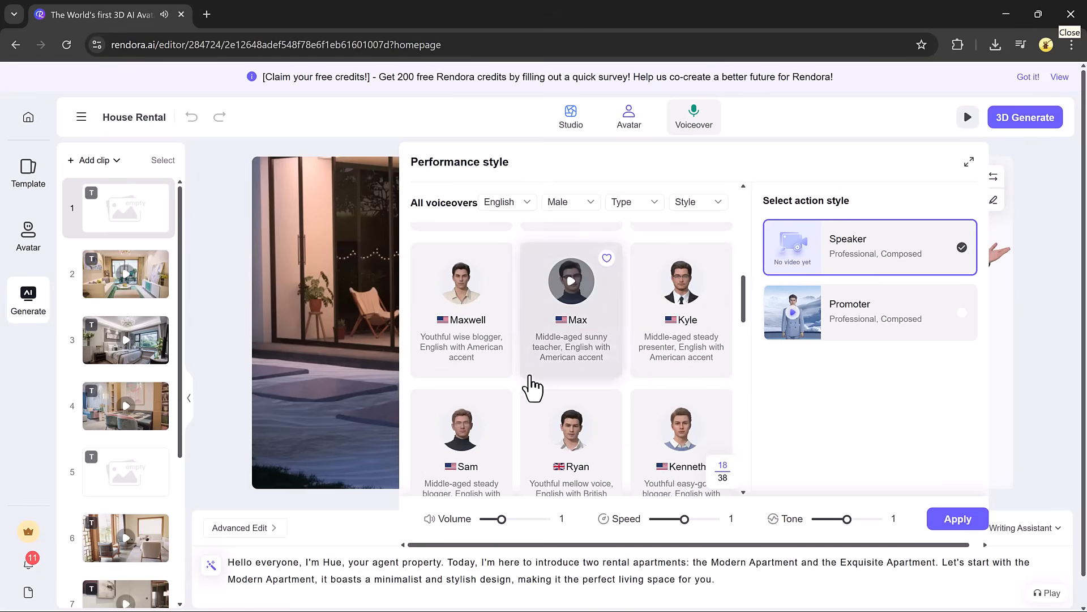
scroll(down, 3)
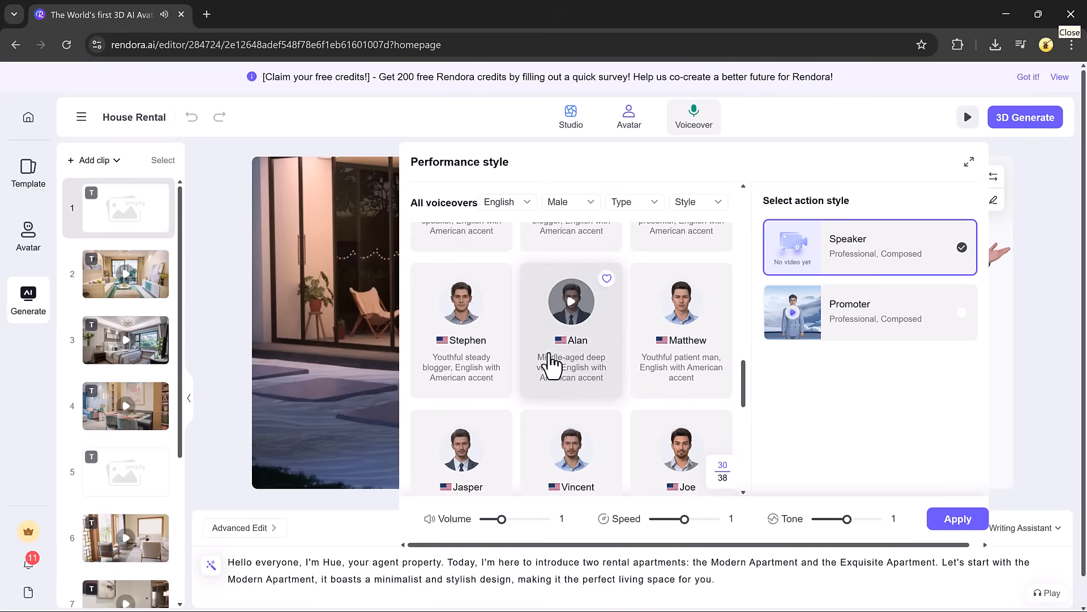
click(571, 302)
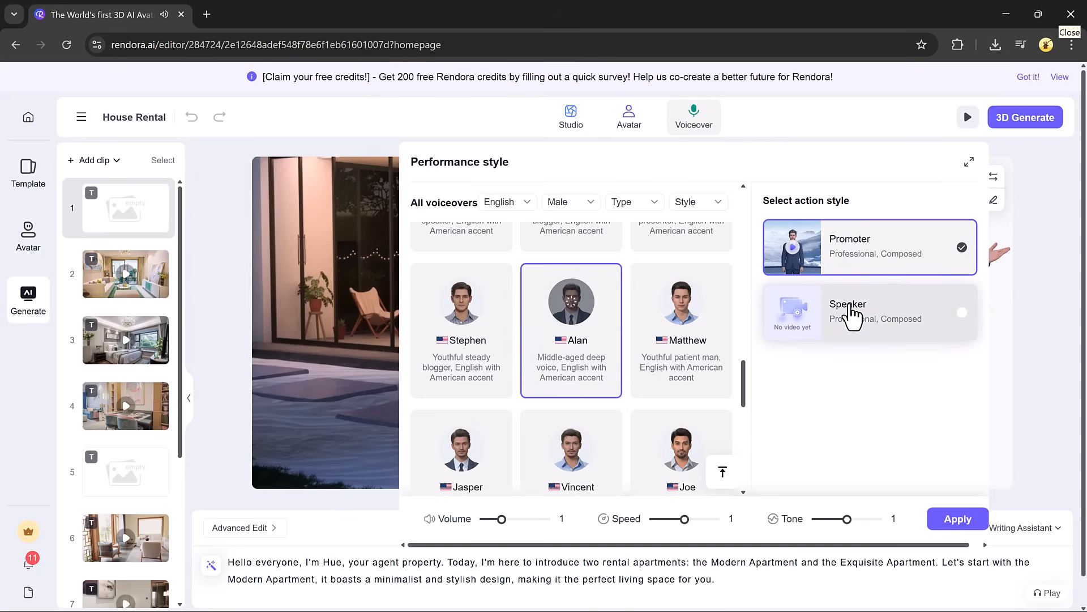
Pick the Promoter action style over Speaker and apply the voice and style.
click(870, 312)
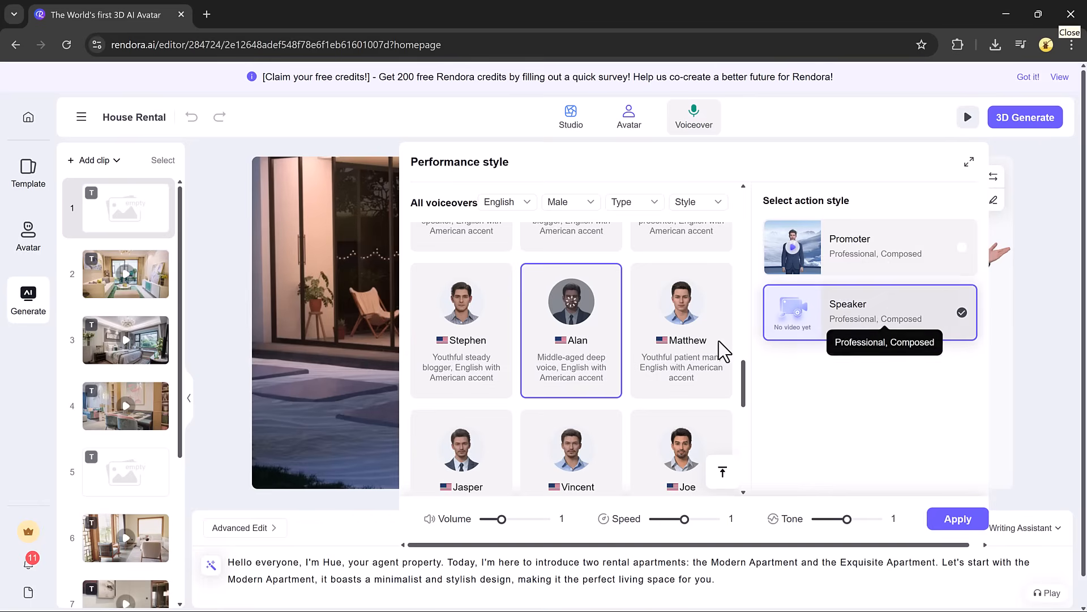
click(870, 247)
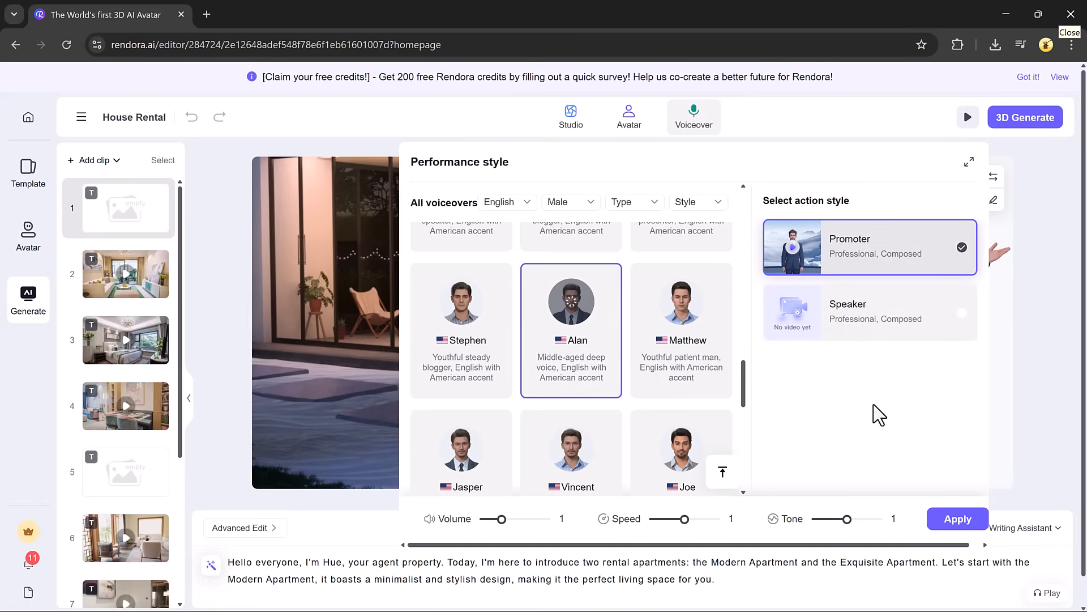
click(958, 518)
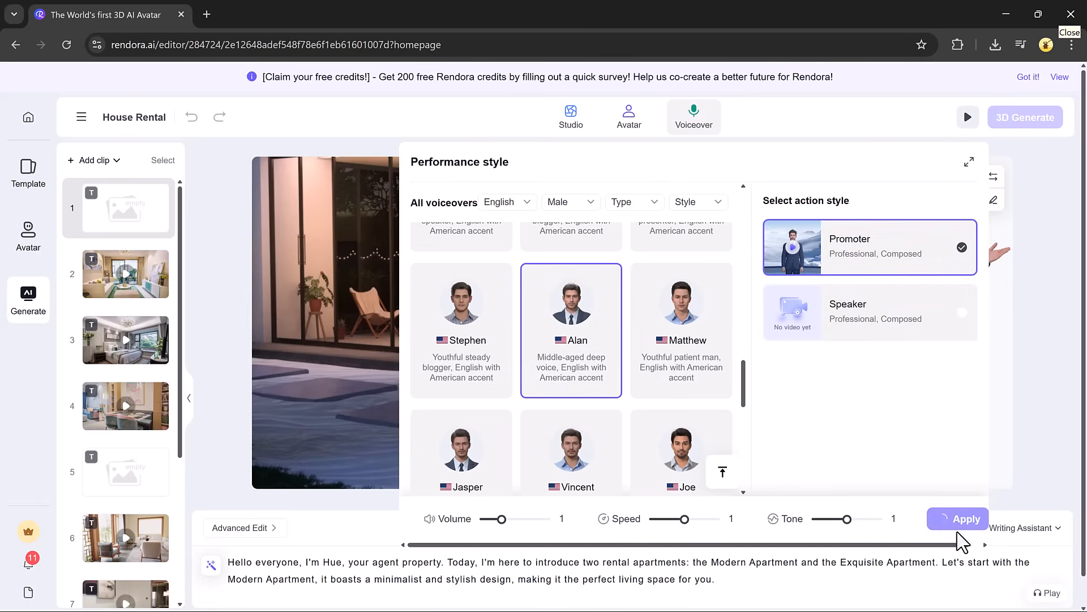
click(958, 519)
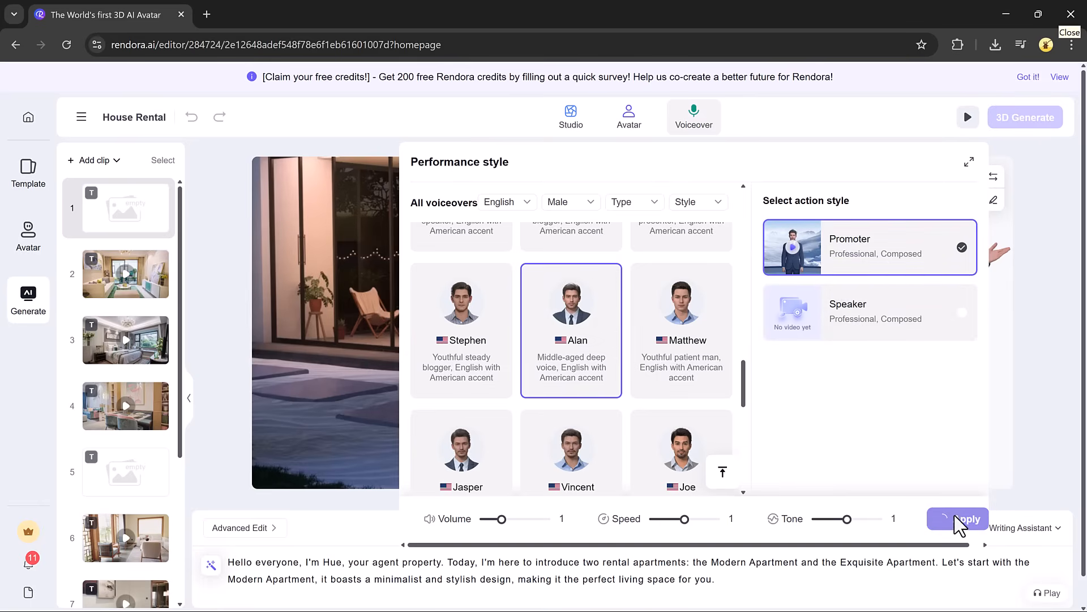
click(959, 519)
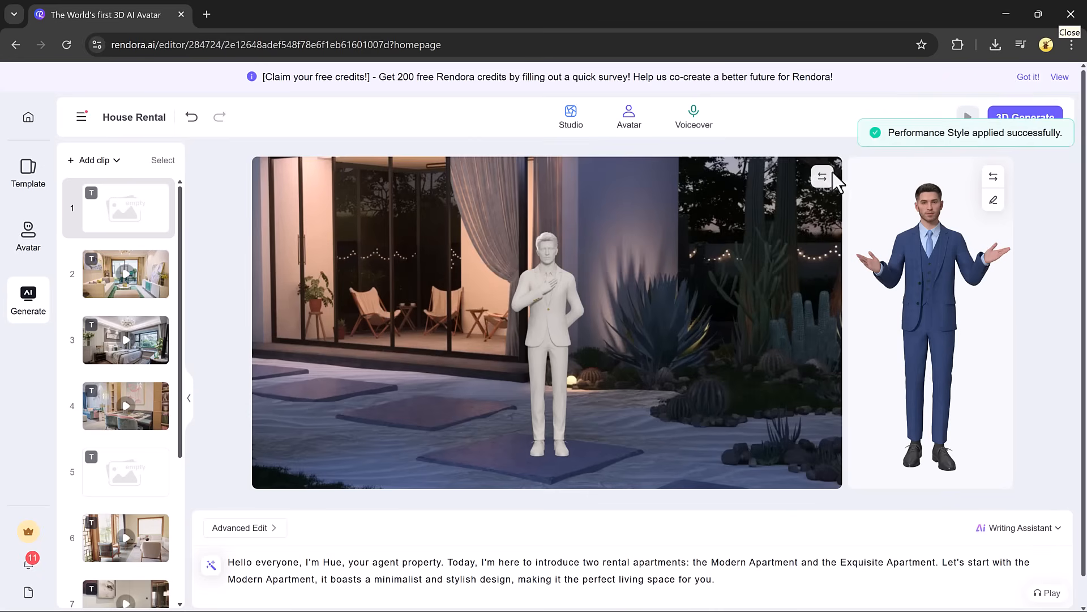
Delete the words after 'Hello everyone' in the opening sentence and generate the 3D video.
drag(303, 561, 630, 561)
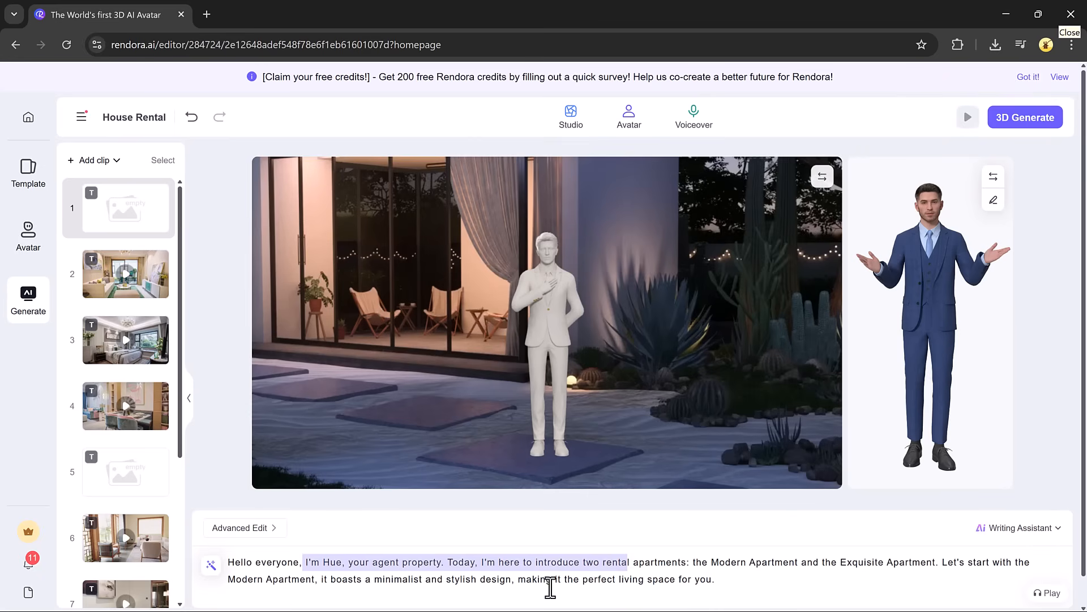
key(Delete)
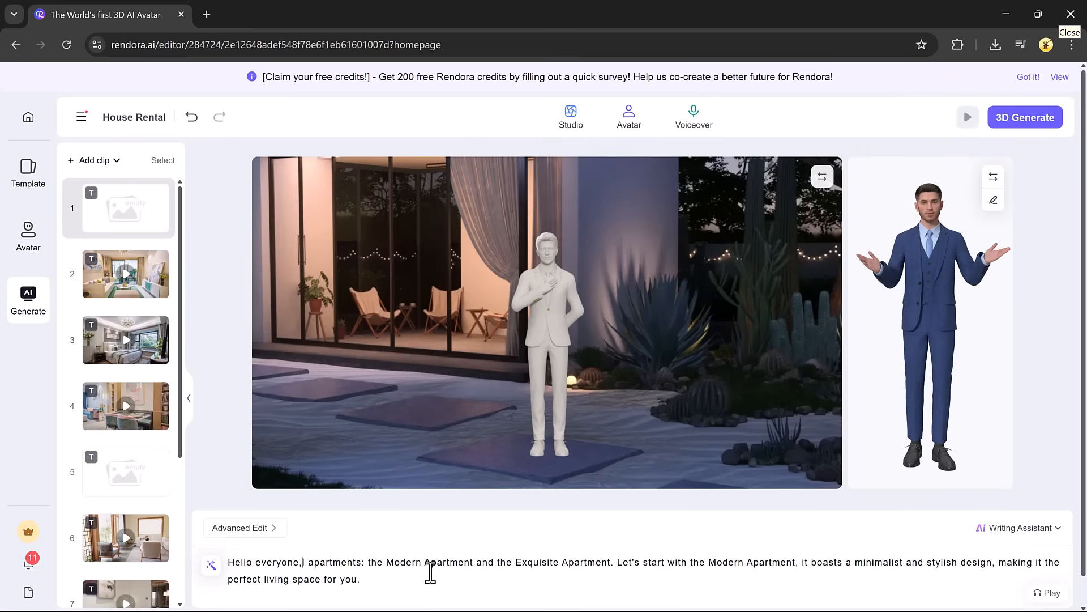
click(1025, 116)
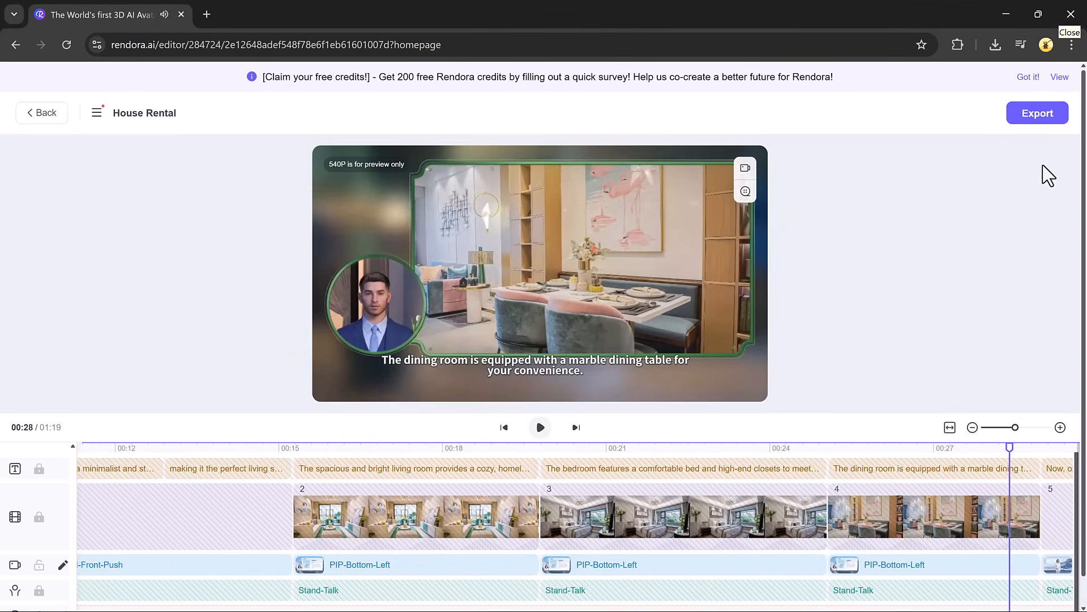
Export House Rental as a 1080P mp4 with subtitles and confirm the task.
click(1038, 112)
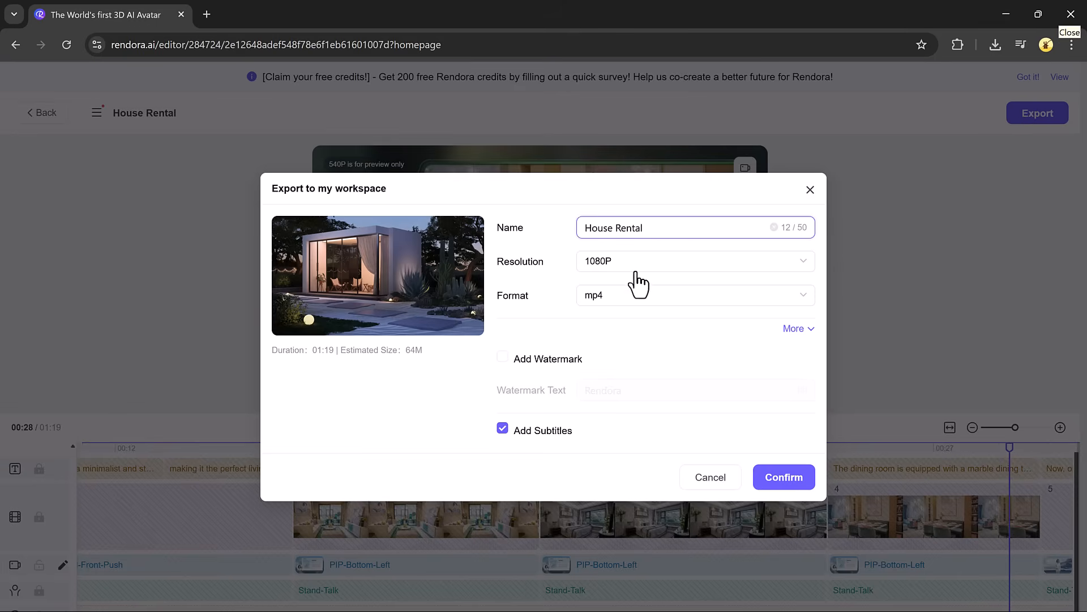
mouse_move(572, 396)
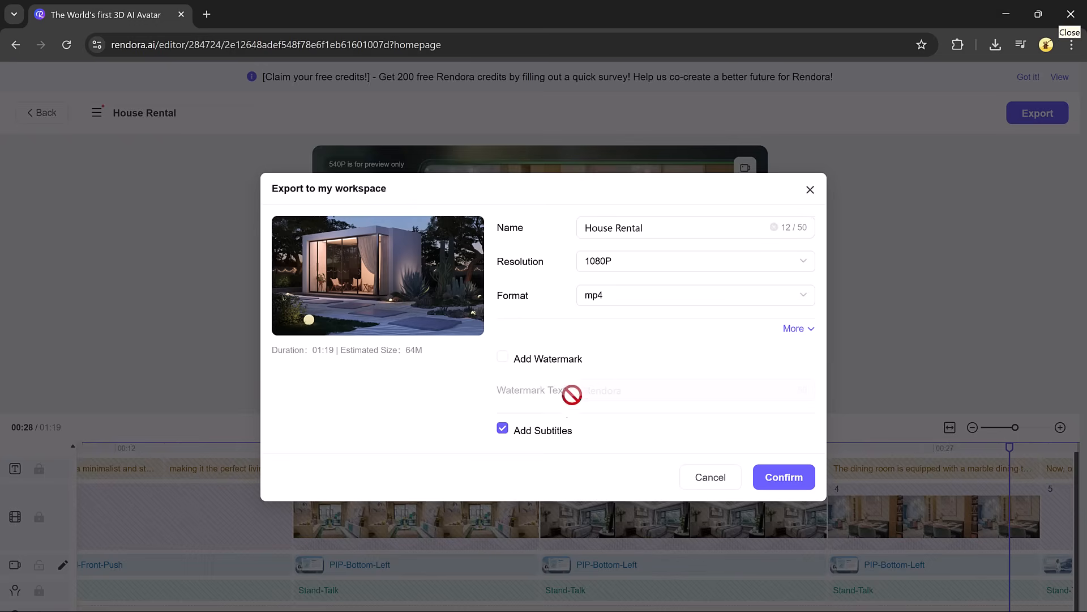
click(784, 476)
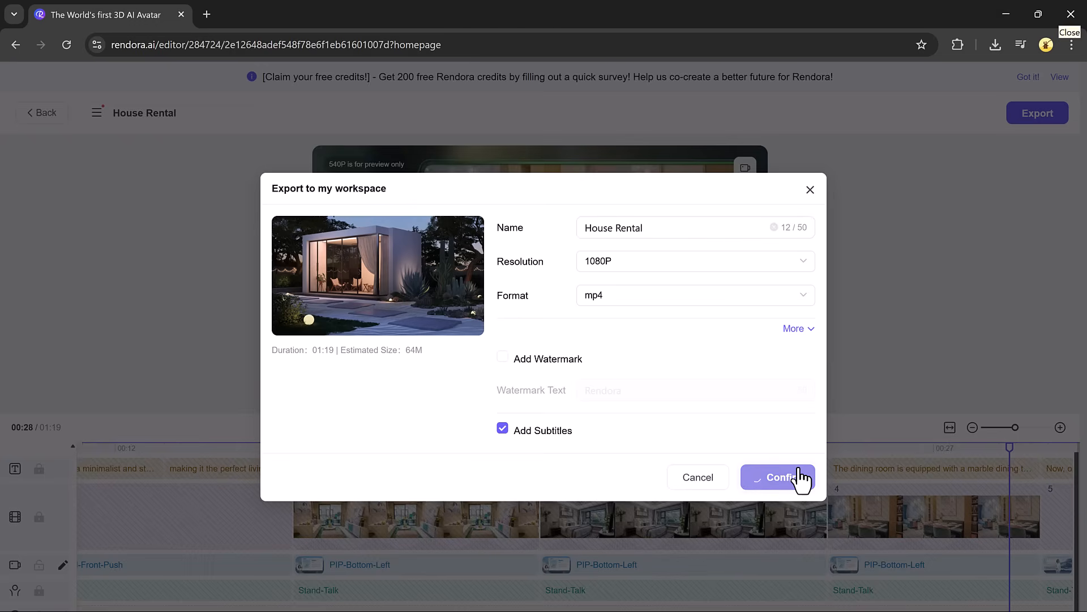
click(776, 477)
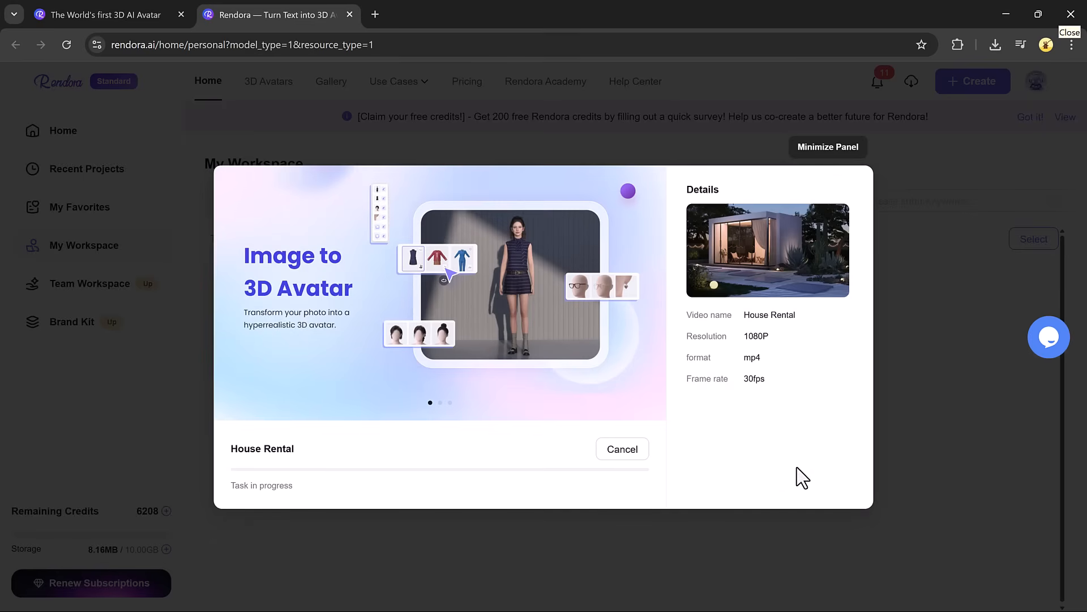
click(1049, 338)
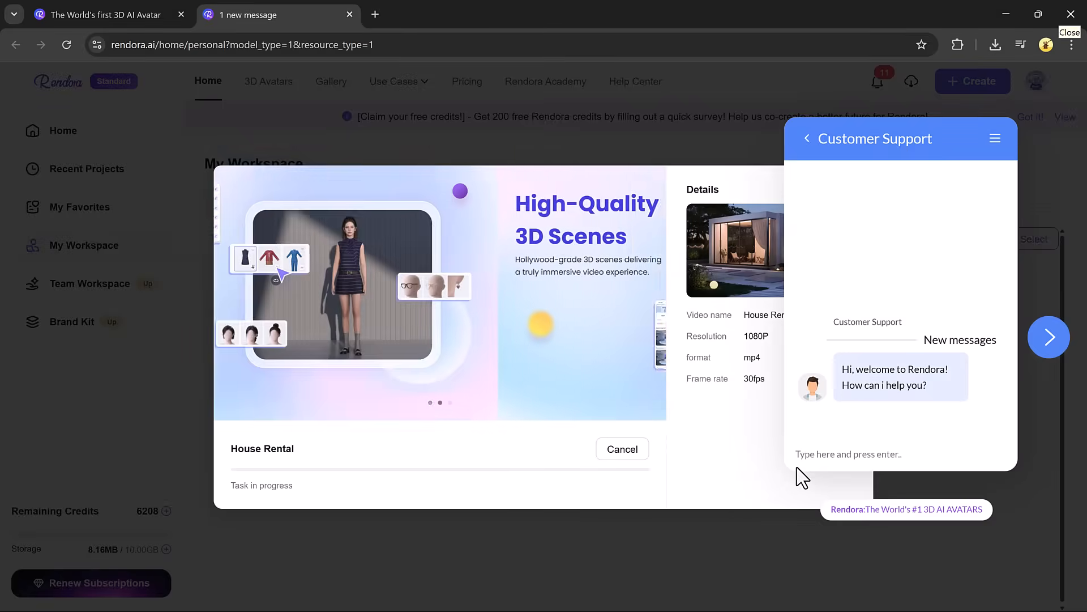